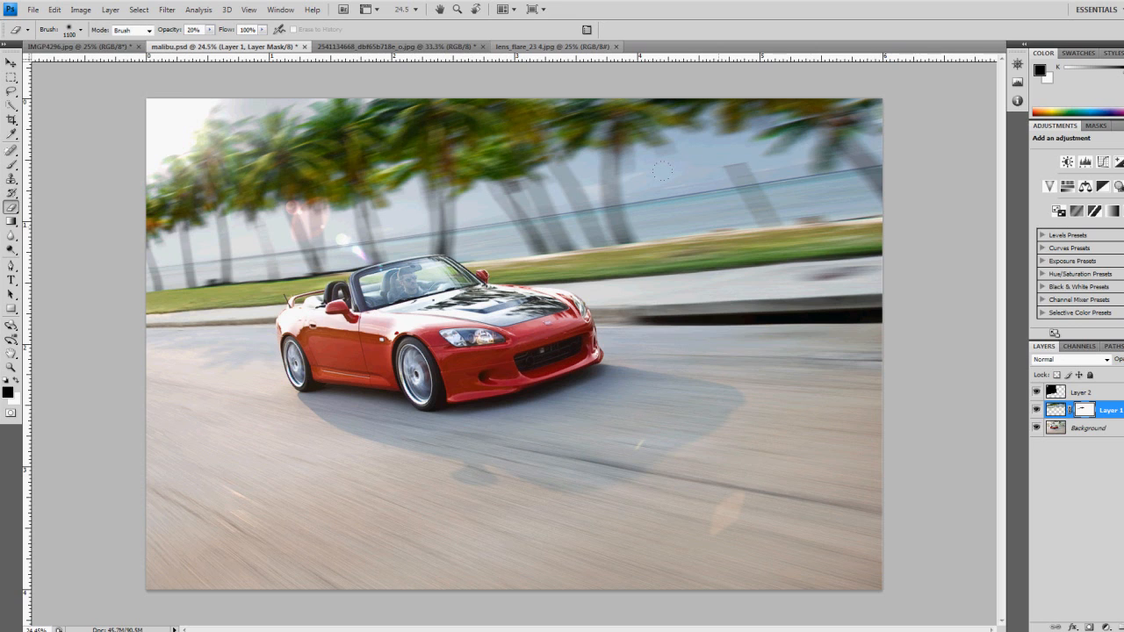
{"action": "mouse_move", "coordinate": [684, 210]}
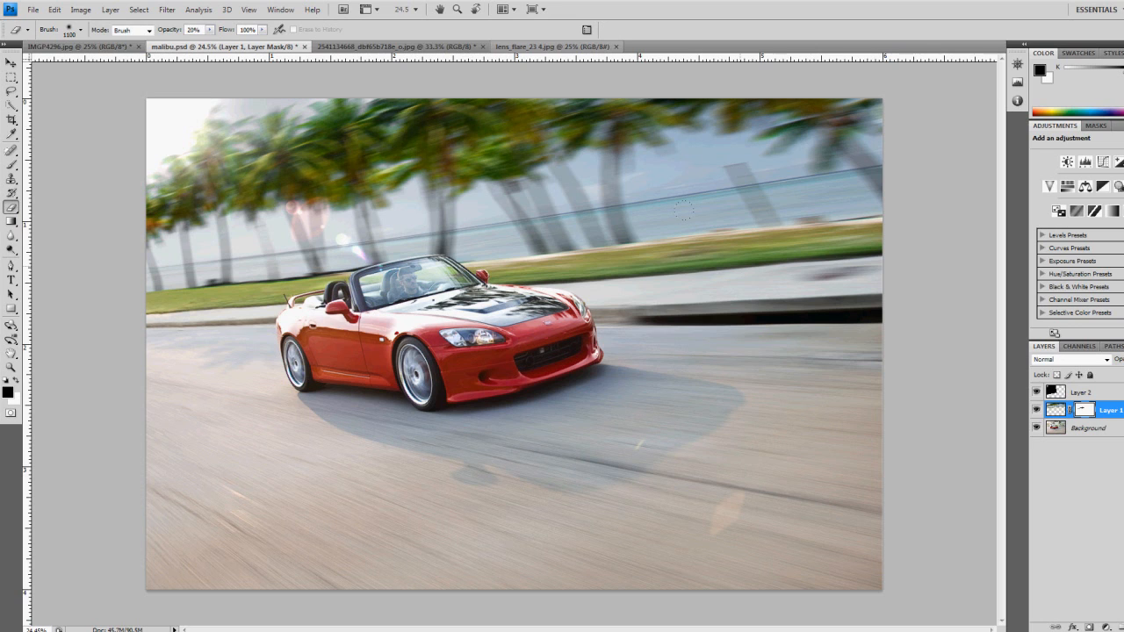
{"action": "mouse_move", "coordinate": [663, 233]}
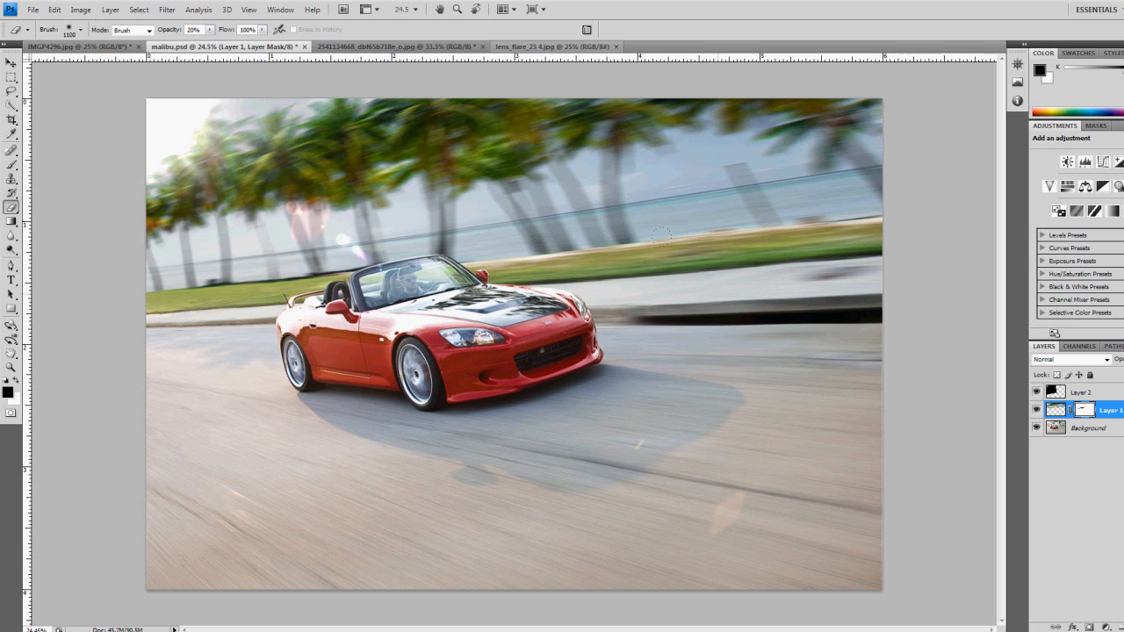
{"action": "mouse_move", "coordinate": [835, 277]}
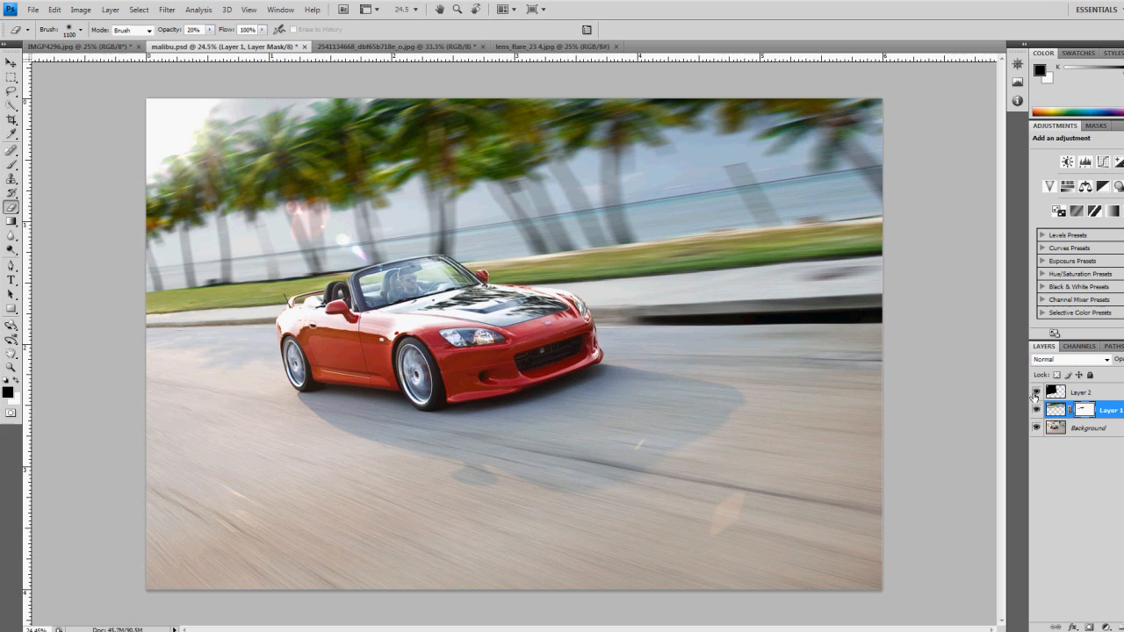
Step: Hide Layer 2 (lens flare) and Layer 1 to reveal the original parking-lot car photo
{"action": "left_click", "coordinate": [1036, 410]}
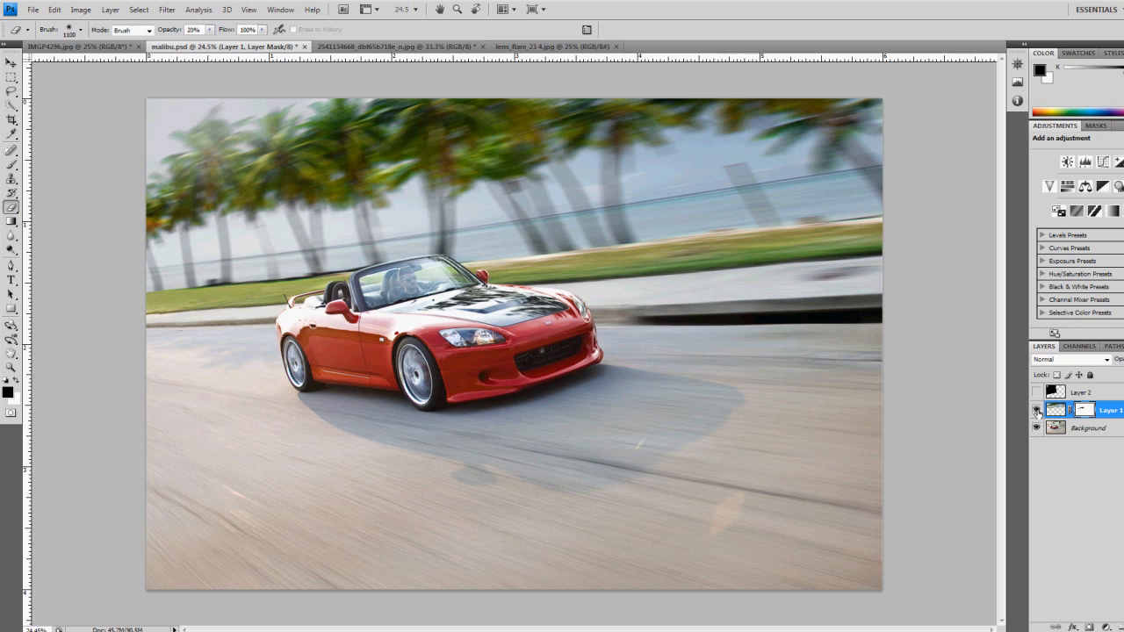
{"action": "left_click", "coordinate": [1037, 410]}
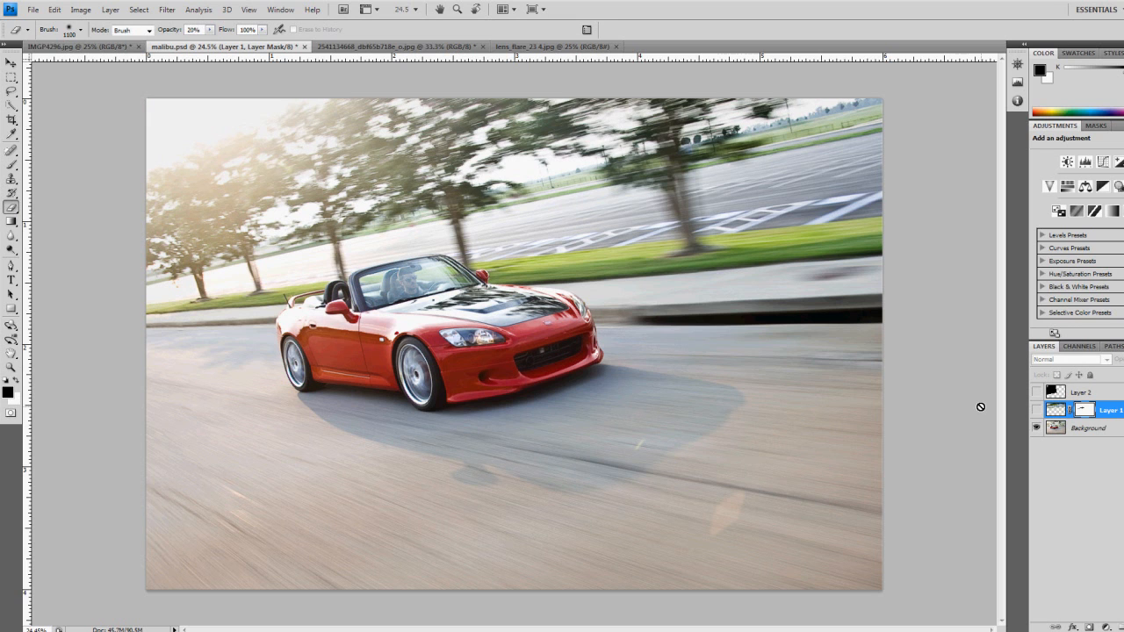
{"action": "mouse_move", "coordinate": [786, 377]}
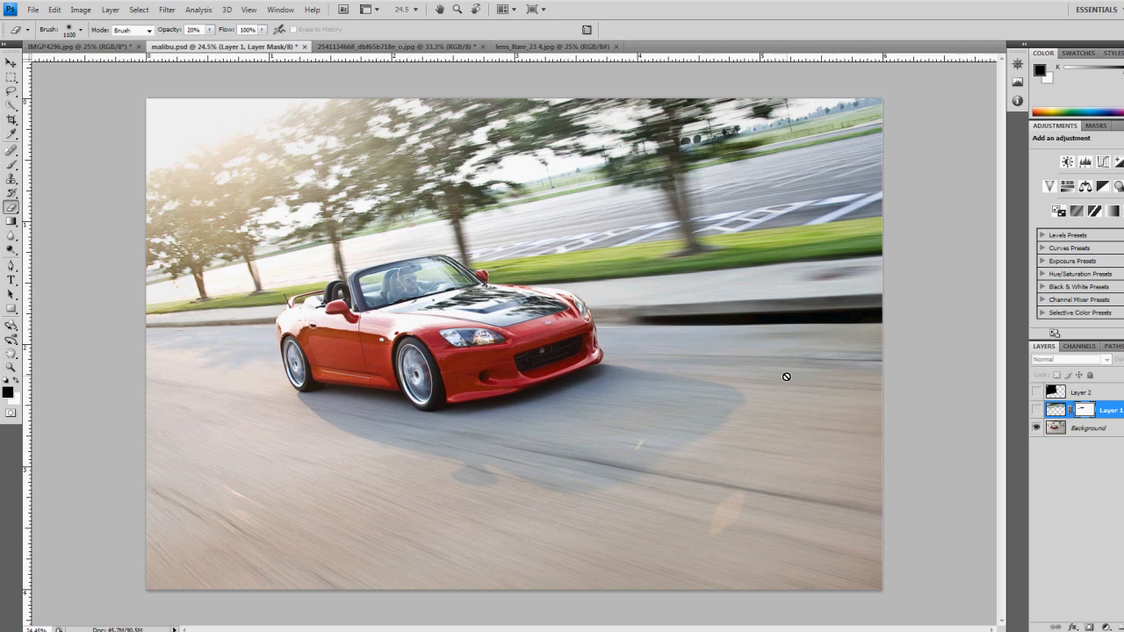
{"action": "mouse_move", "coordinate": [742, 364]}
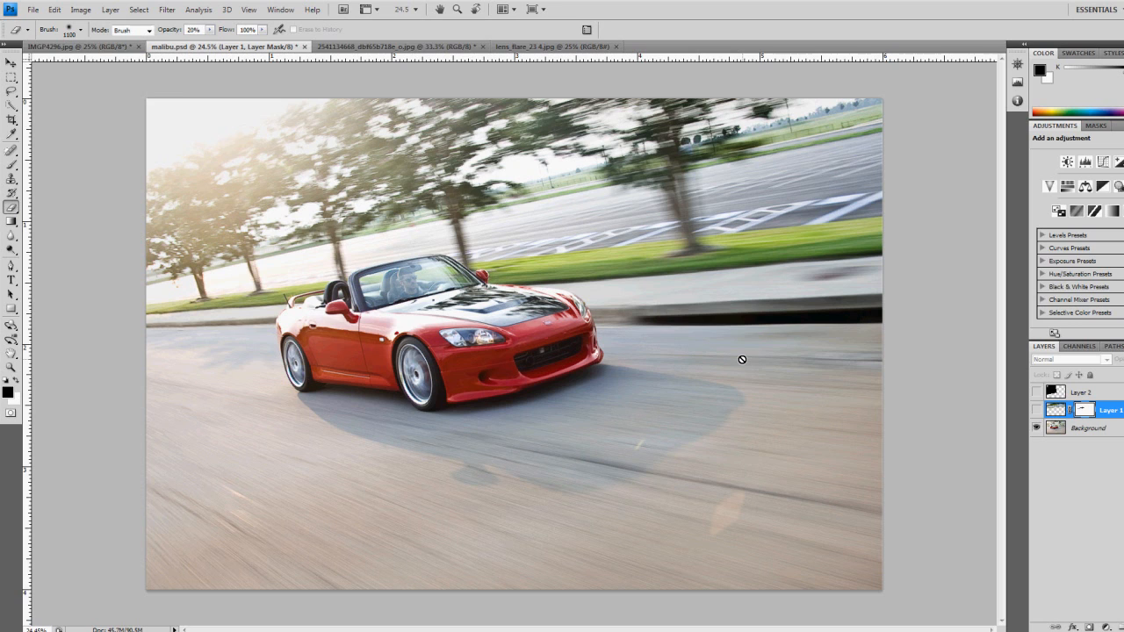
{"action": "mouse_move", "coordinate": [672, 347]}
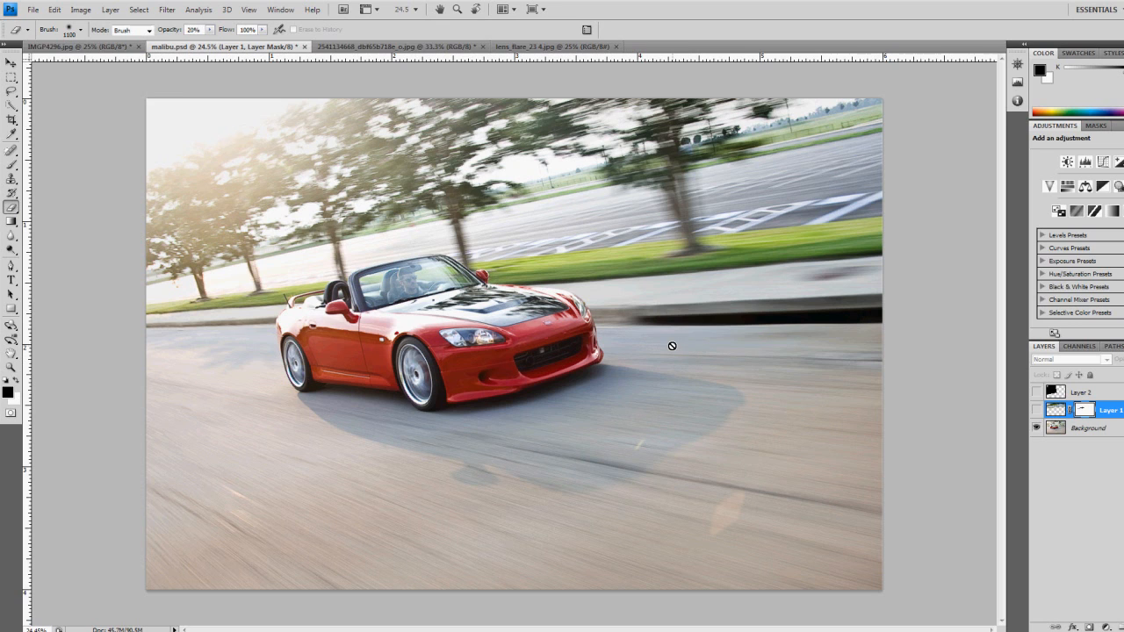
{"action": "mouse_move", "coordinate": [723, 266]}
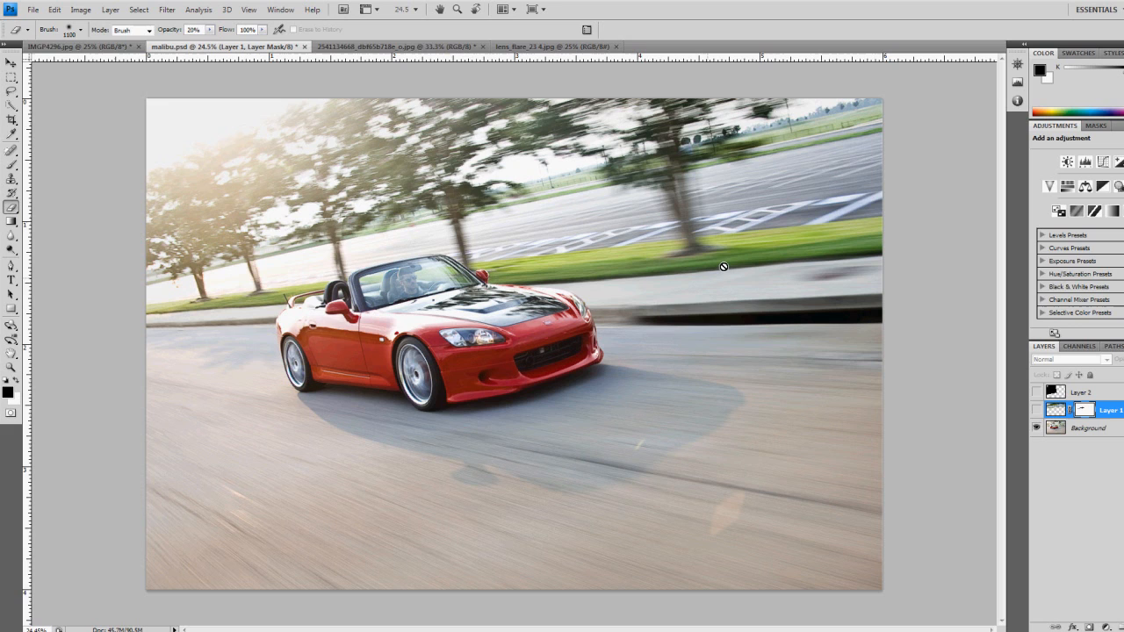
{"action": "mouse_move", "coordinate": [240, 246]}
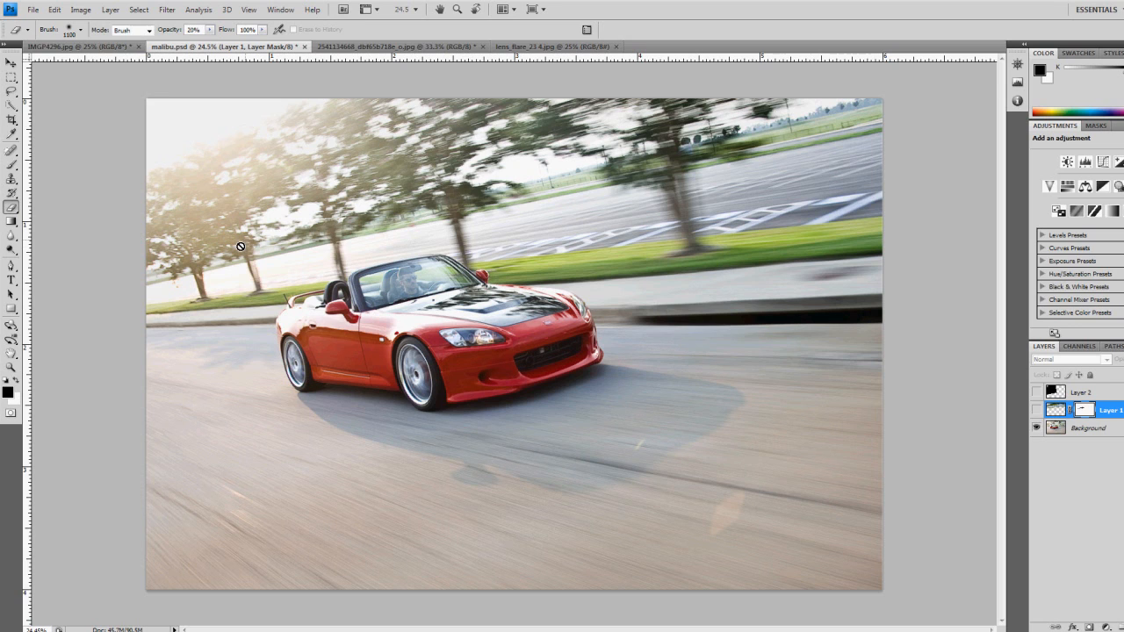
{"action": "mouse_move", "coordinate": [762, 182]}
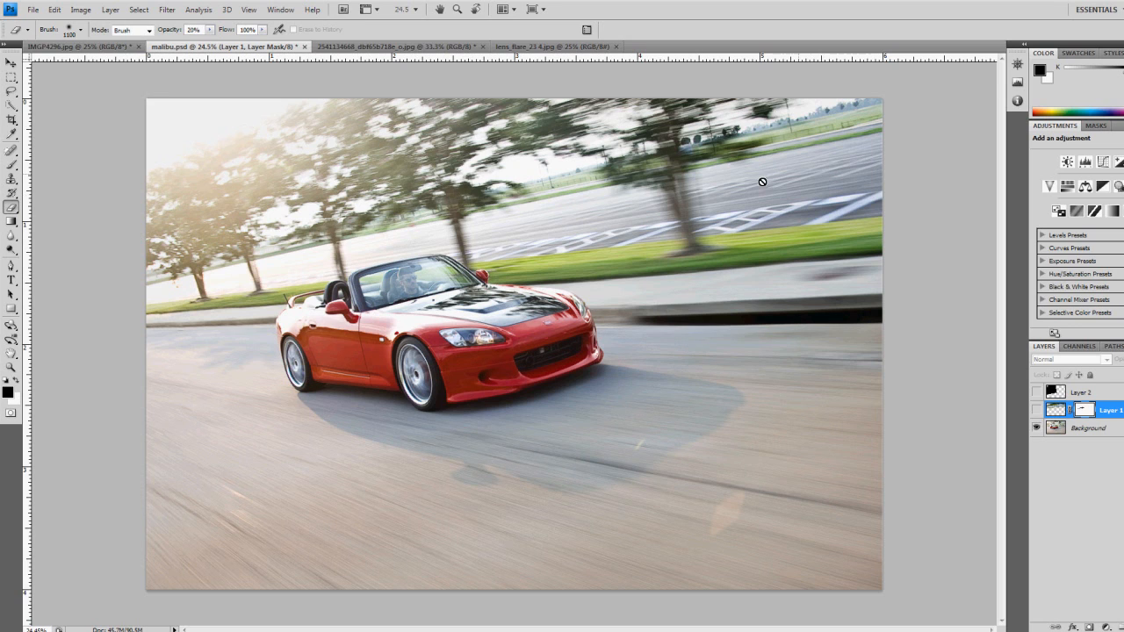
{"action": "mouse_move", "coordinate": [652, 176]}
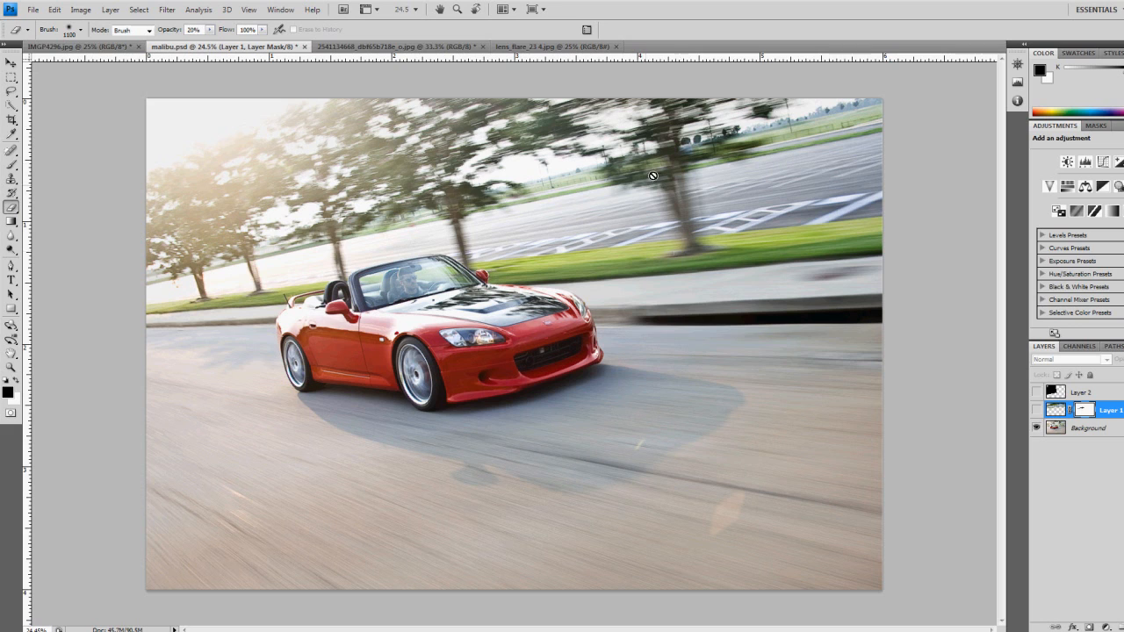
{"action": "mouse_move", "coordinate": [707, 172]}
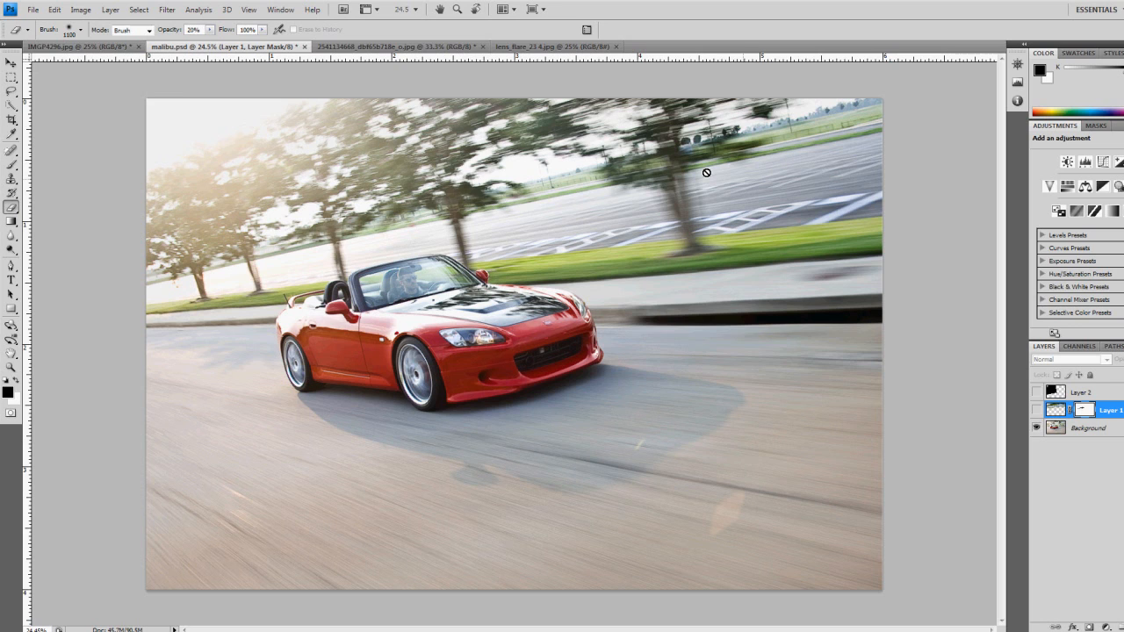
{"action": "mouse_move", "coordinate": [763, 168]}
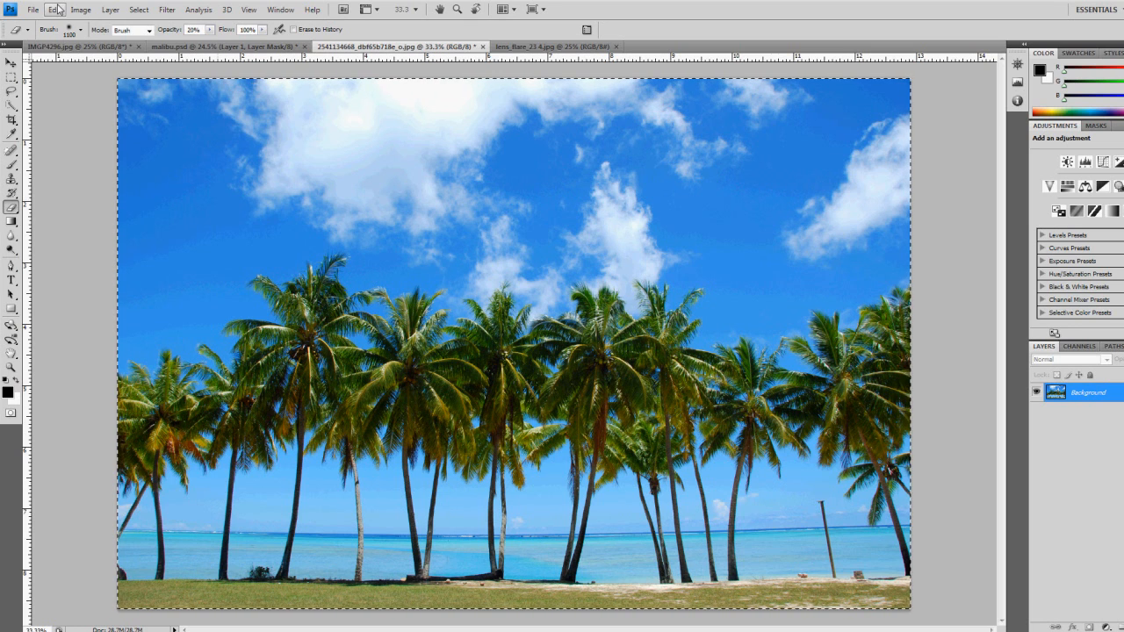
Step: Start an Edit > Transform distort on the beach photo to slant its left side back
{"action": "left_click", "coordinate": [54, 9]}
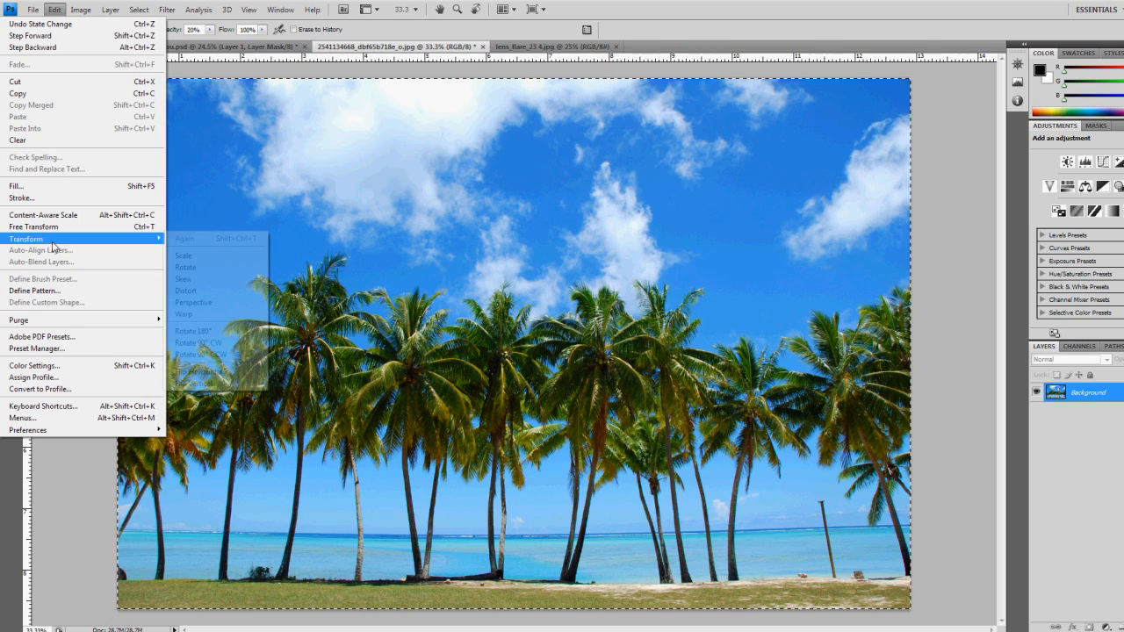
{"action": "left_click", "coordinate": [166, 10]}
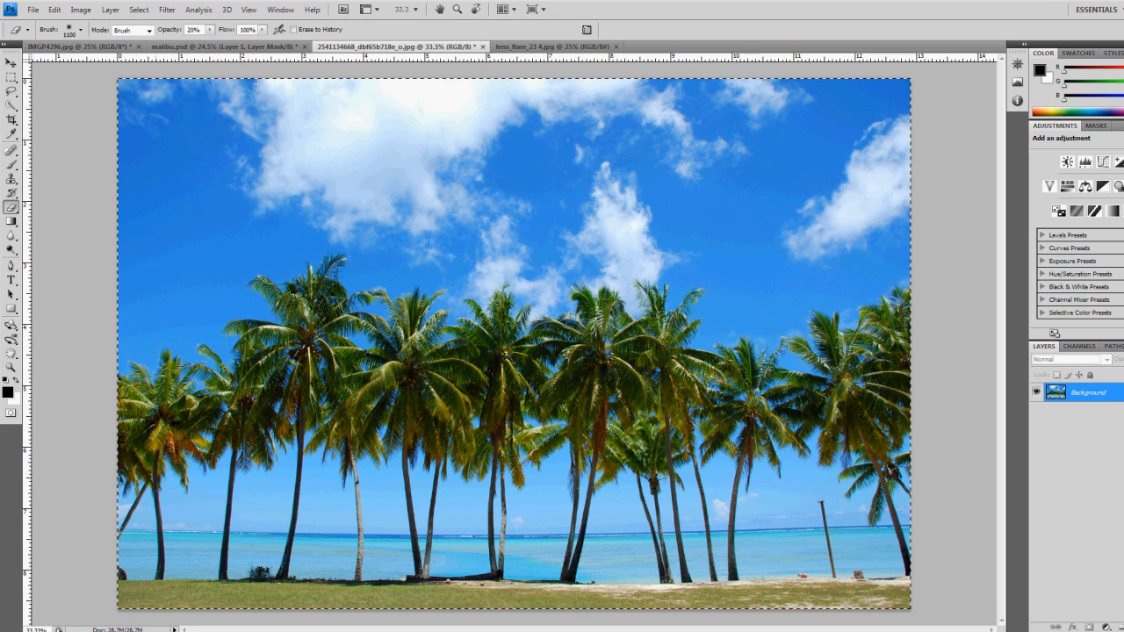
{"action": "left_click", "coordinate": [53, 9]}
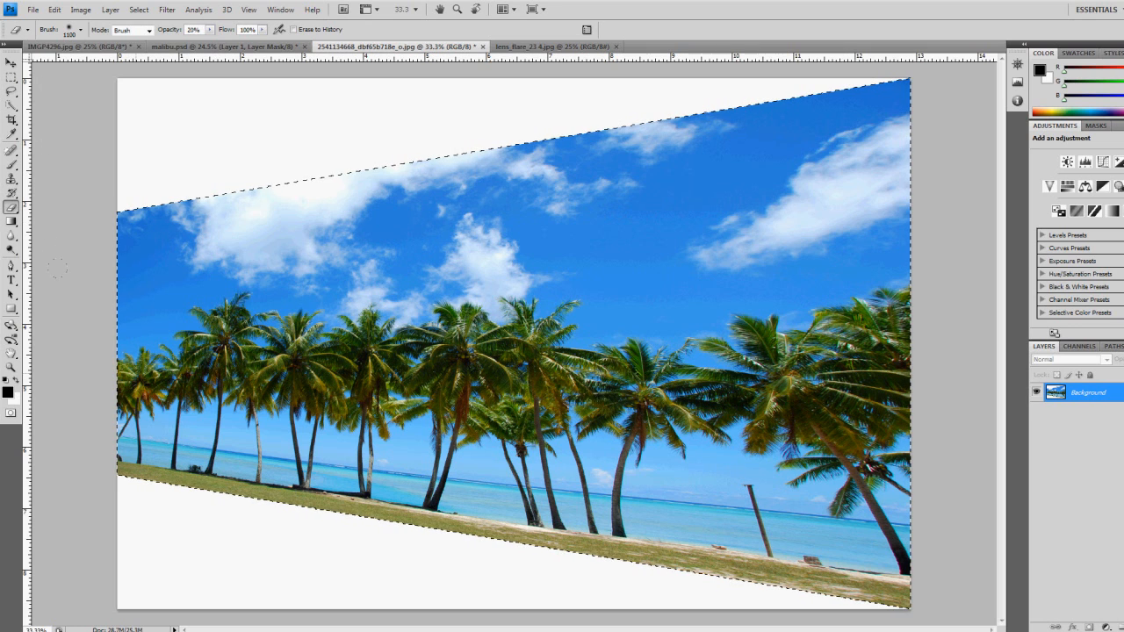
{"action": "mouse_move", "coordinate": [88, 342]}
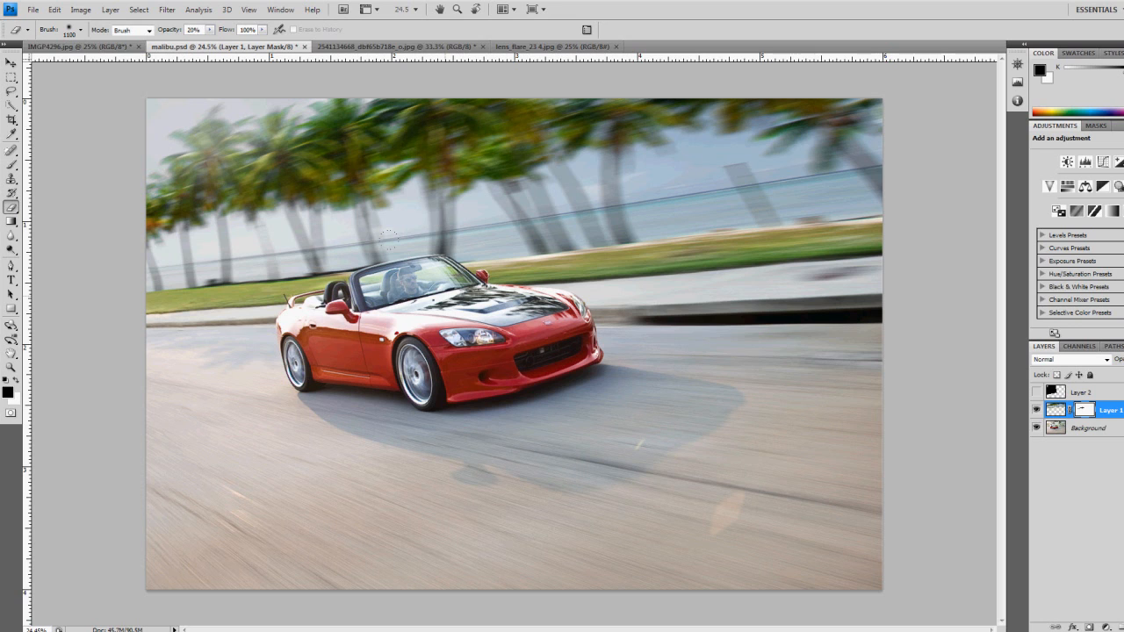
{"action": "mouse_move", "coordinate": [677, 296]}
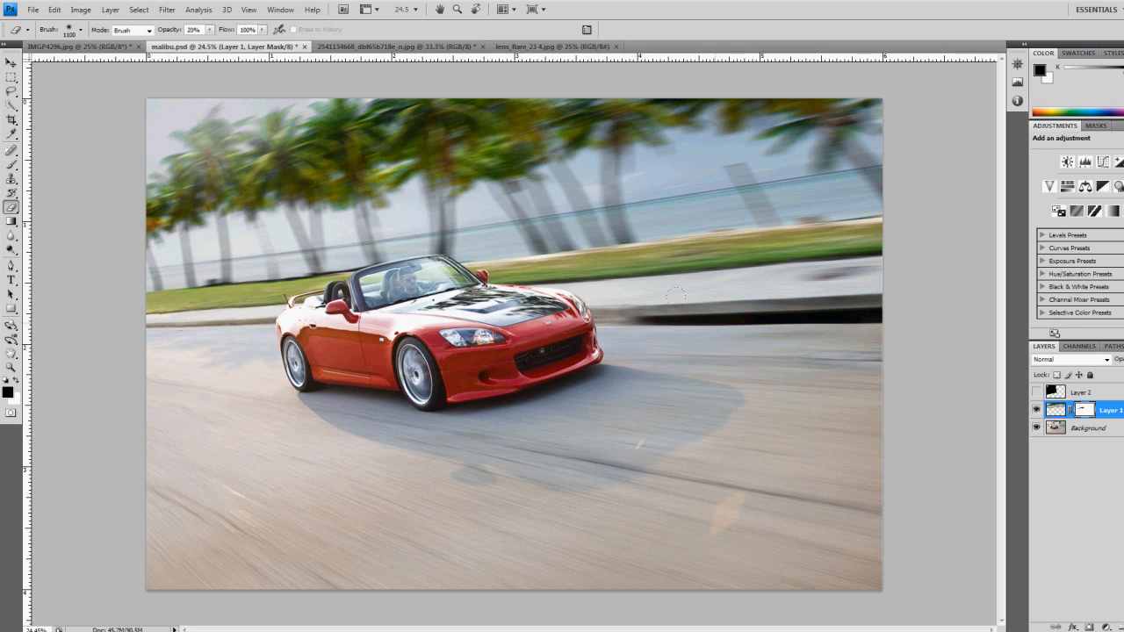
{"action": "mouse_move", "coordinate": [138, 208]}
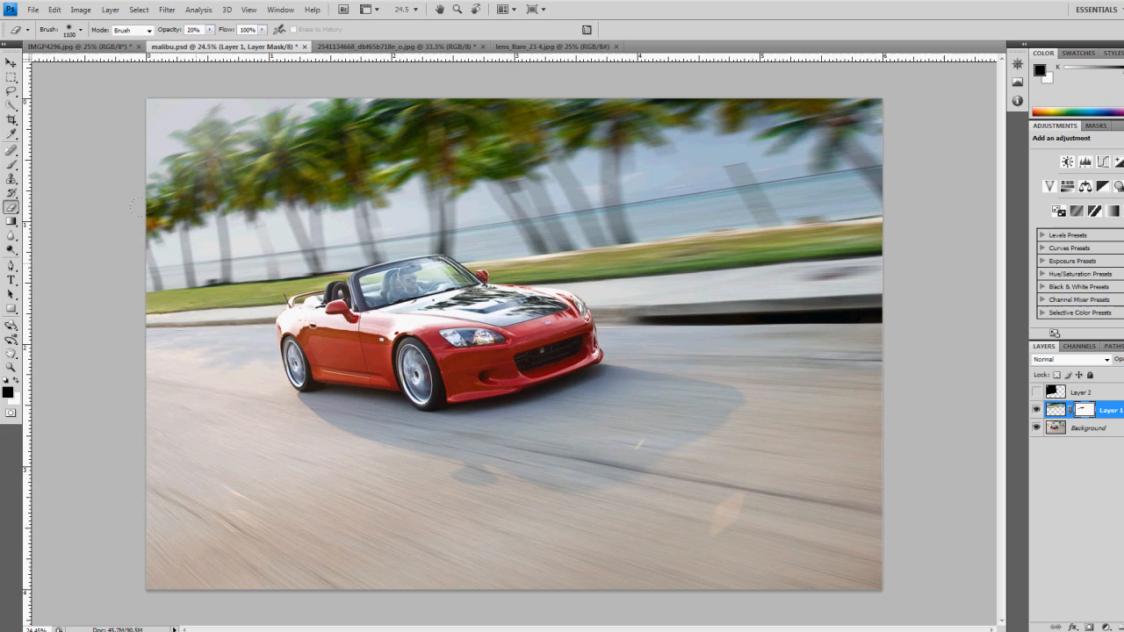
{"action": "mouse_move", "coordinate": [582, 151]}
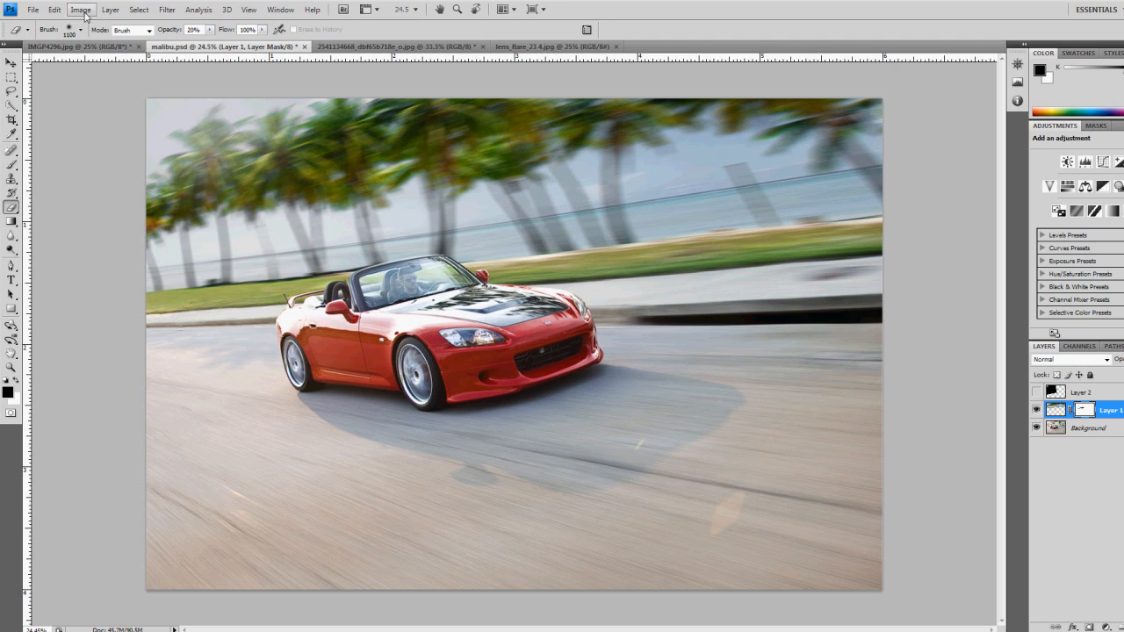
{"action": "left_click", "coordinate": [80, 10]}
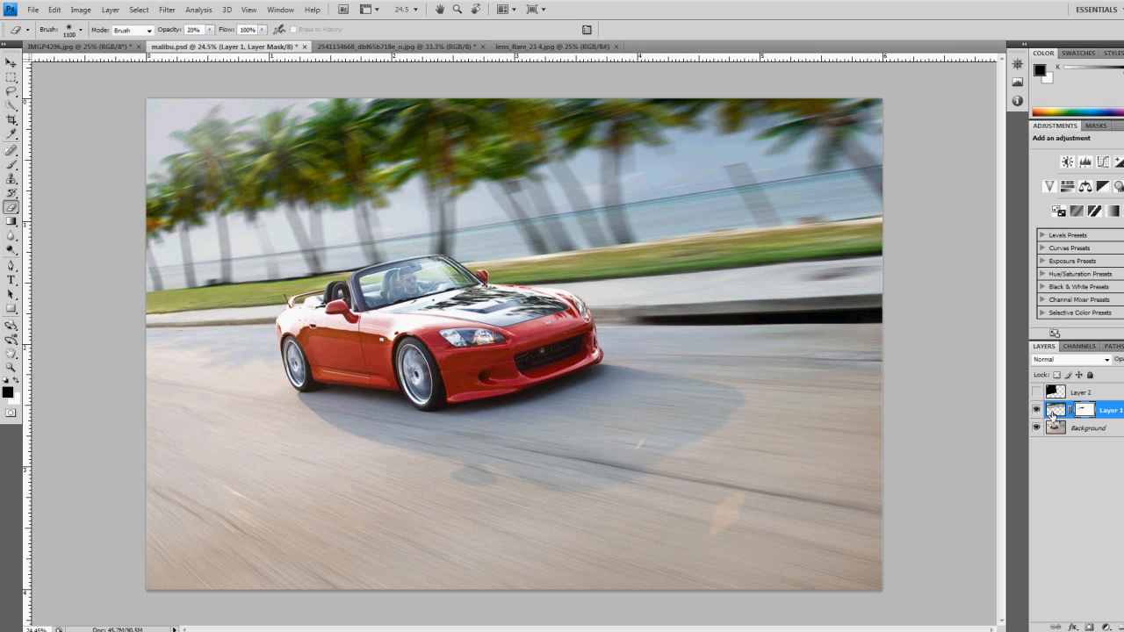
{"action": "left_click", "coordinate": [1058, 410]}
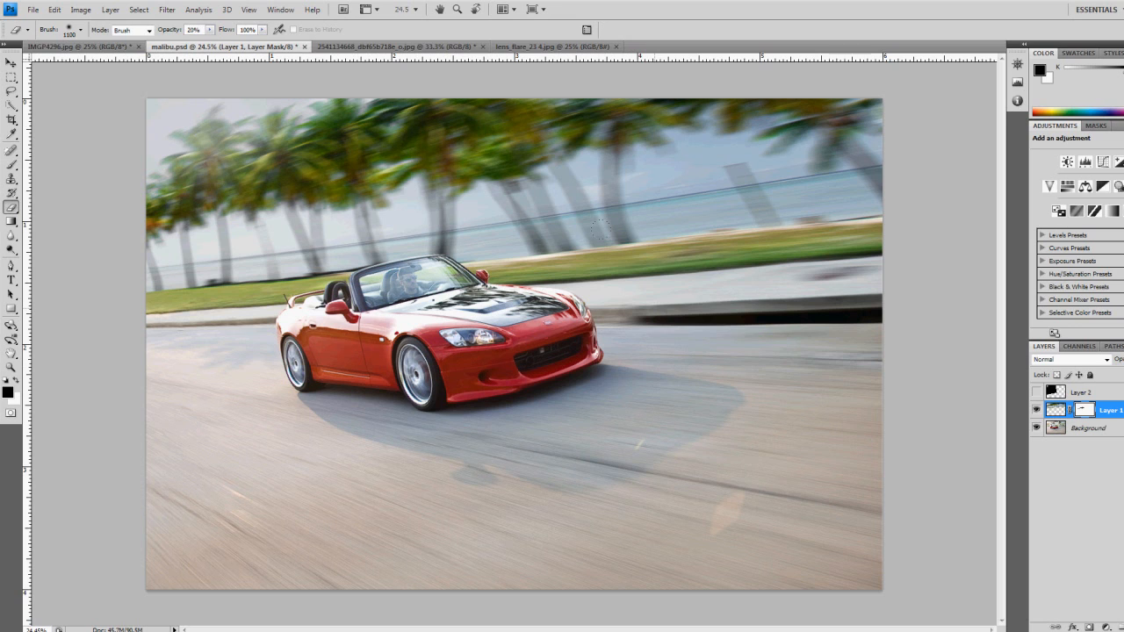
{"action": "mouse_move", "coordinate": [536, 100]}
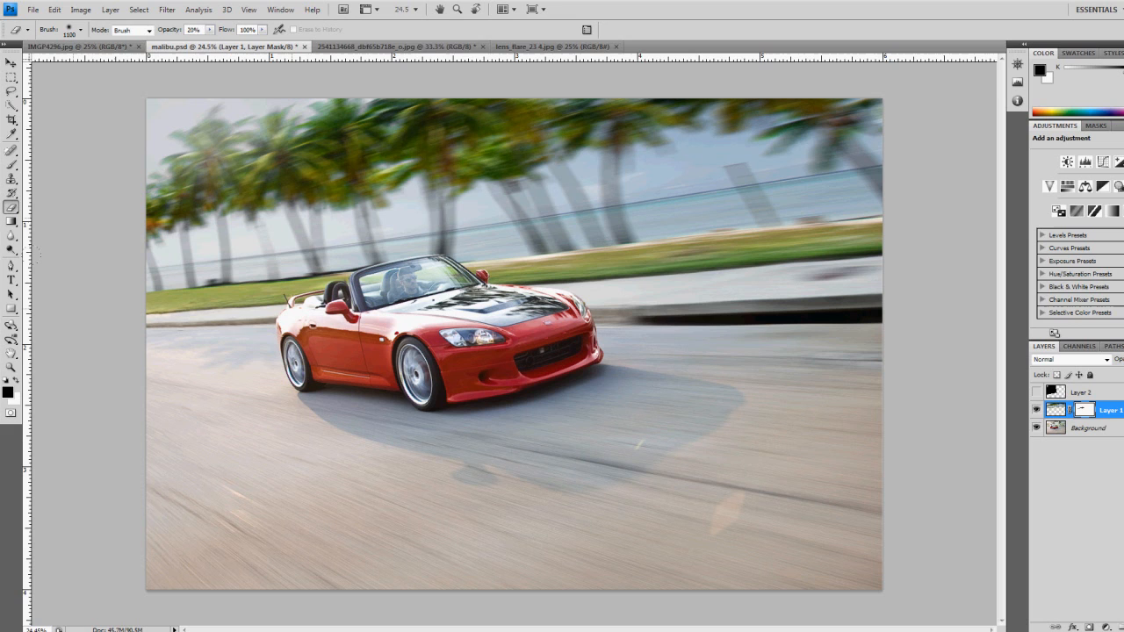
{"action": "mouse_move", "coordinate": [496, 246]}
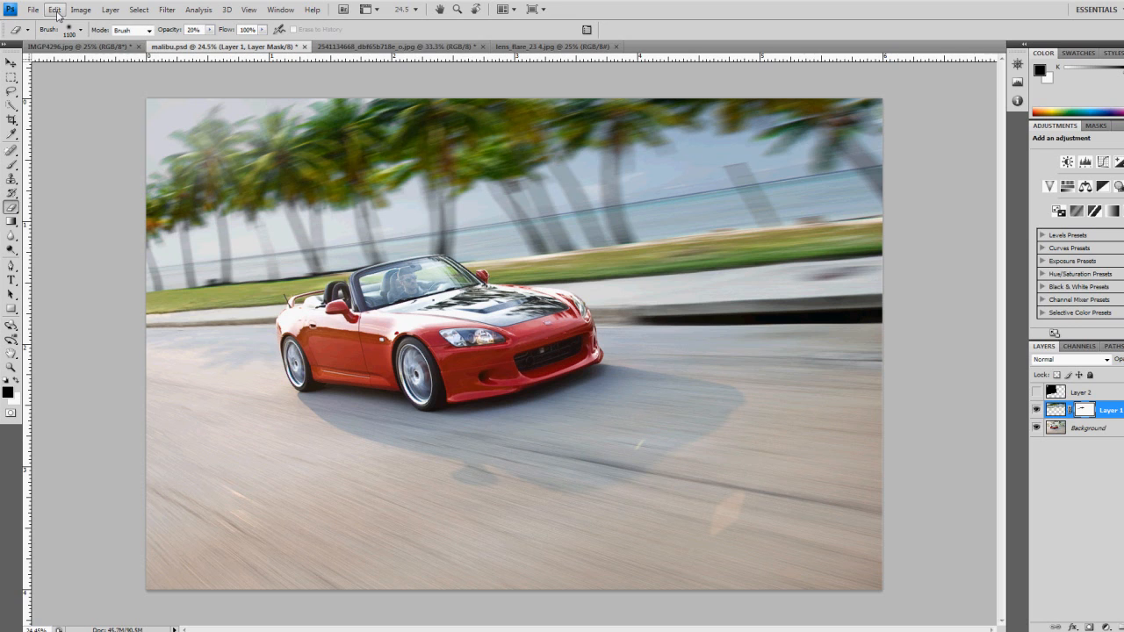
{"action": "left_click", "coordinate": [80, 10]}
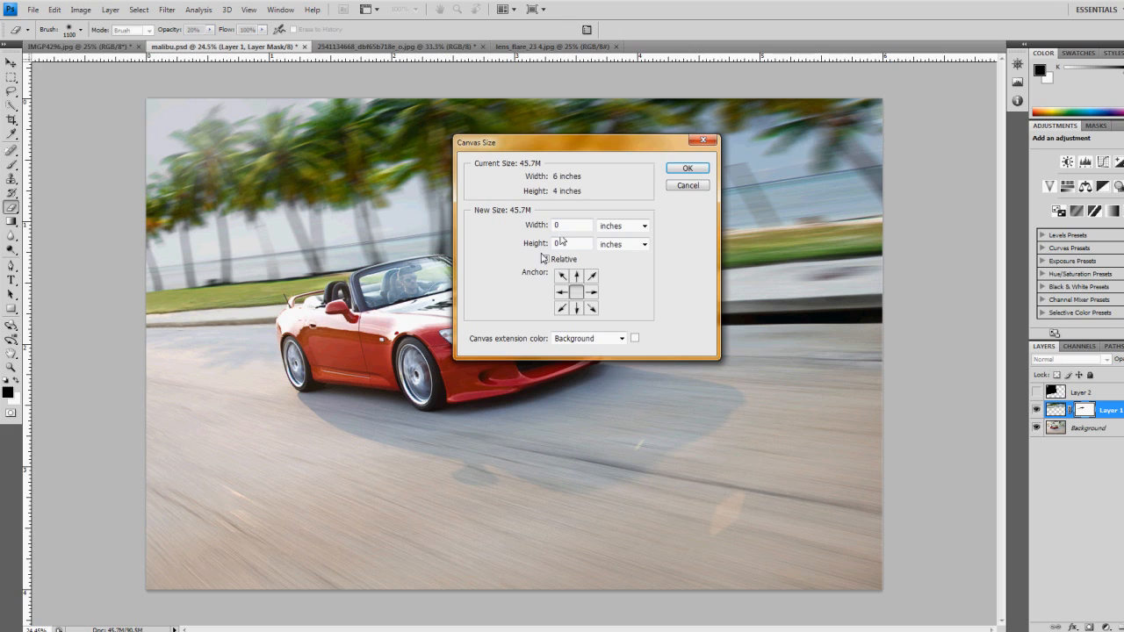
{"action": "left_click", "coordinate": [545, 258]}
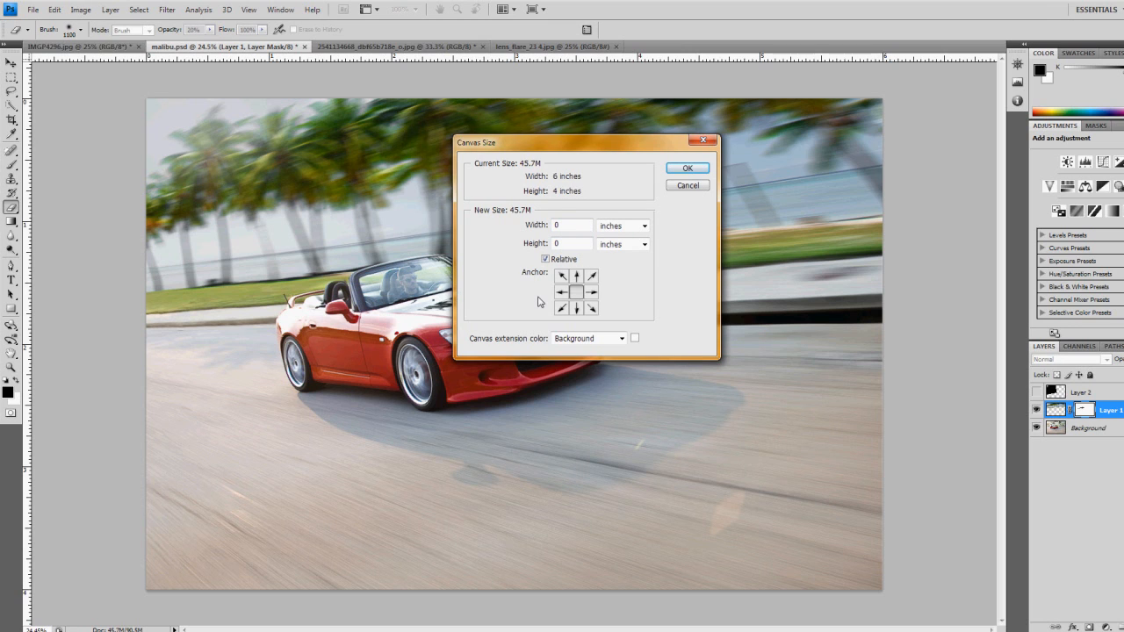
{"action": "mouse_move", "coordinate": [518, 294]}
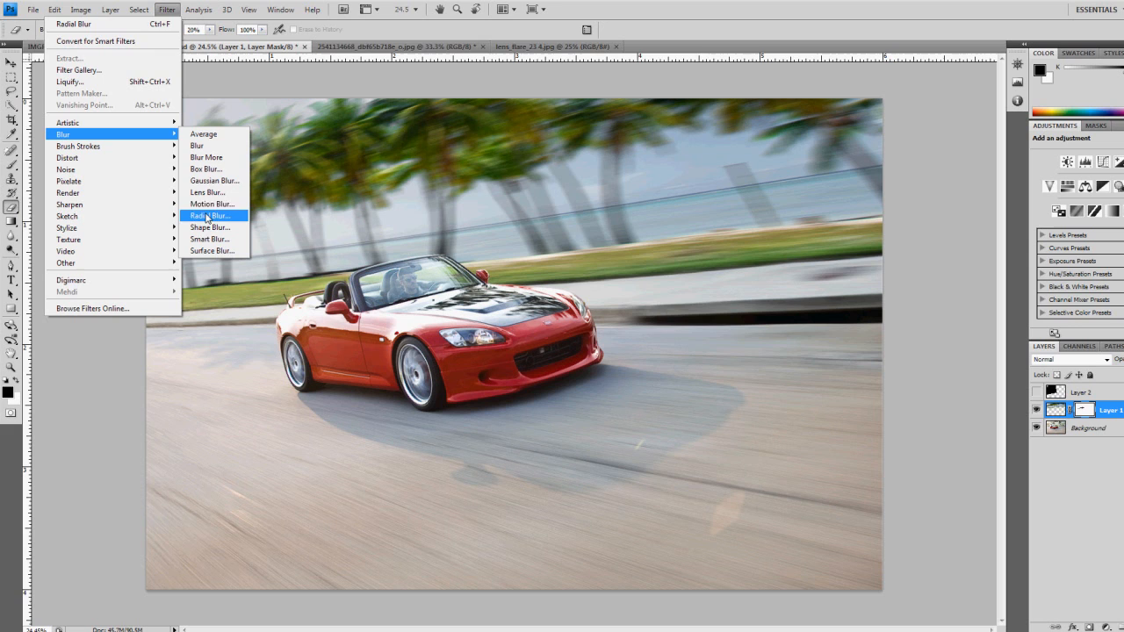
{"action": "left_click", "coordinate": [212, 215]}
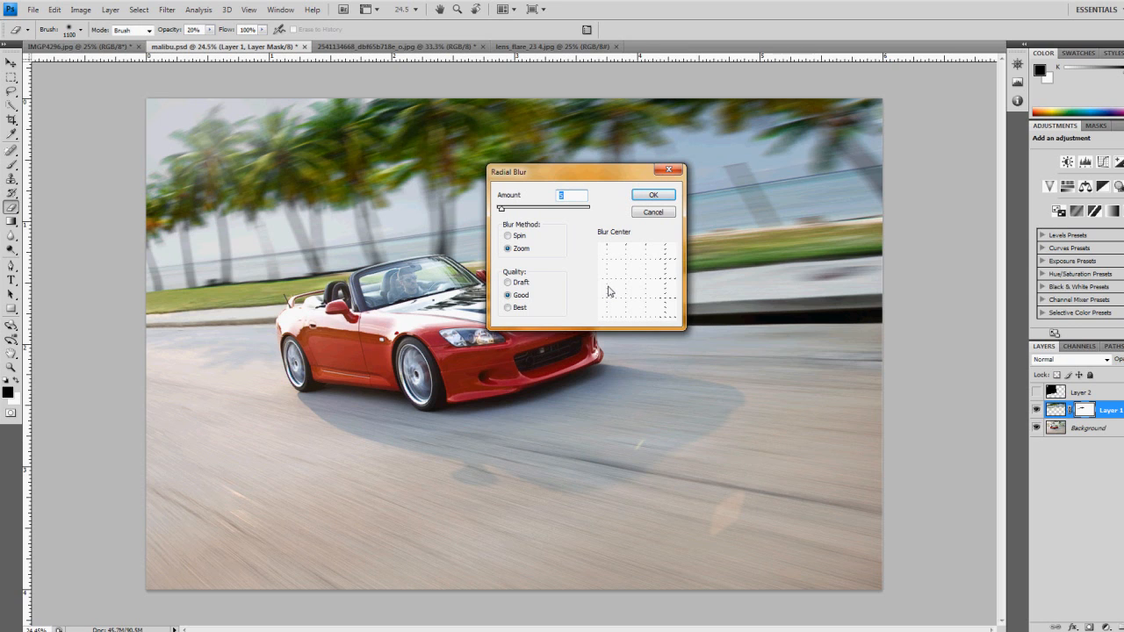
{"action": "mouse_move", "coordinate": [78, 327]}
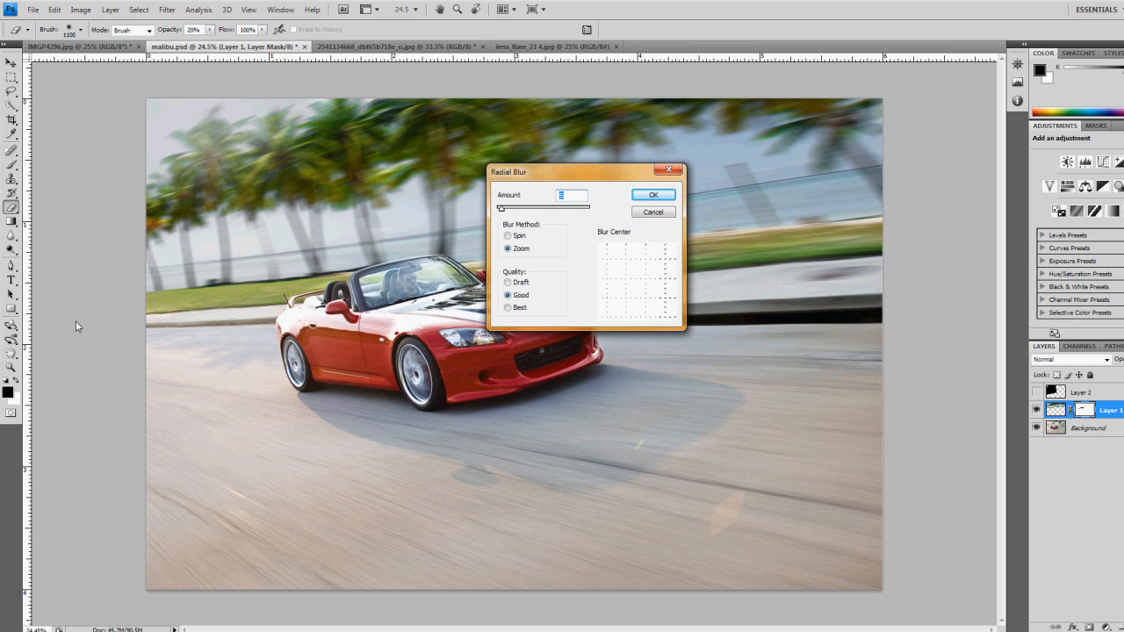
{"action": "mouse_move", "coordinate": [654, 213]}
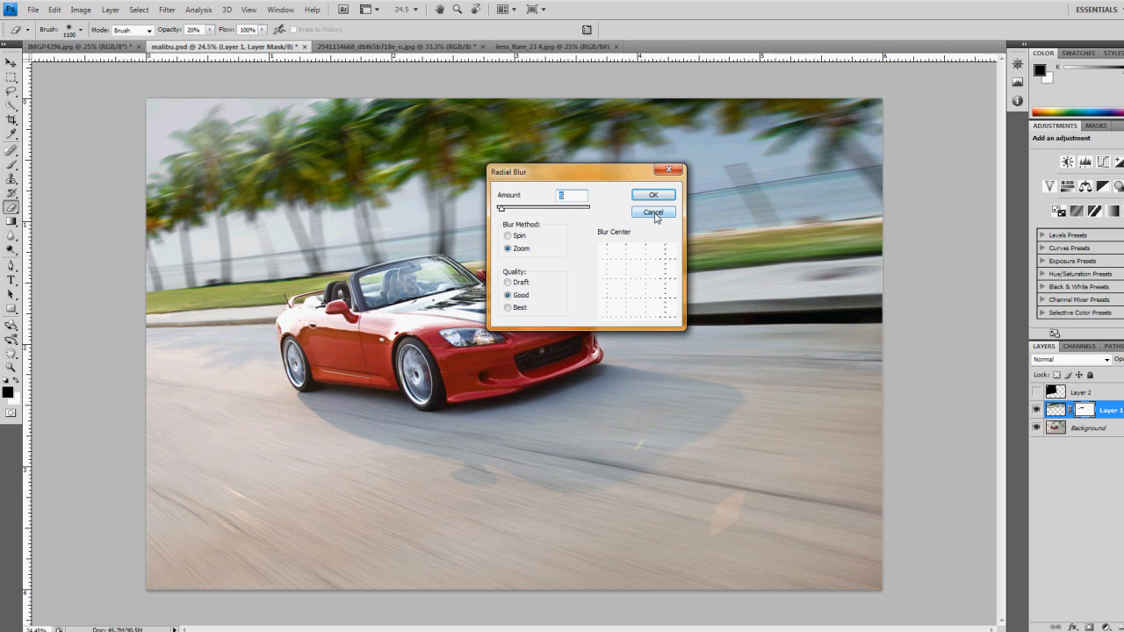
{"action": "mouse_move", "coordinate": [571, 210]}
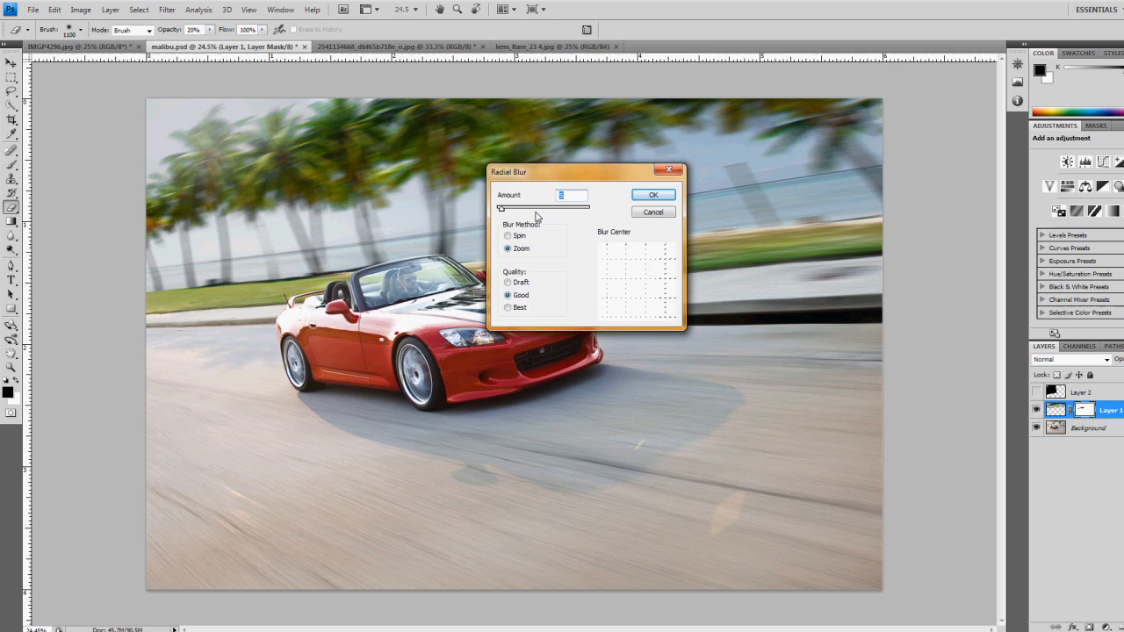
{"action": "left_click", "coordinate": [653, 194]}
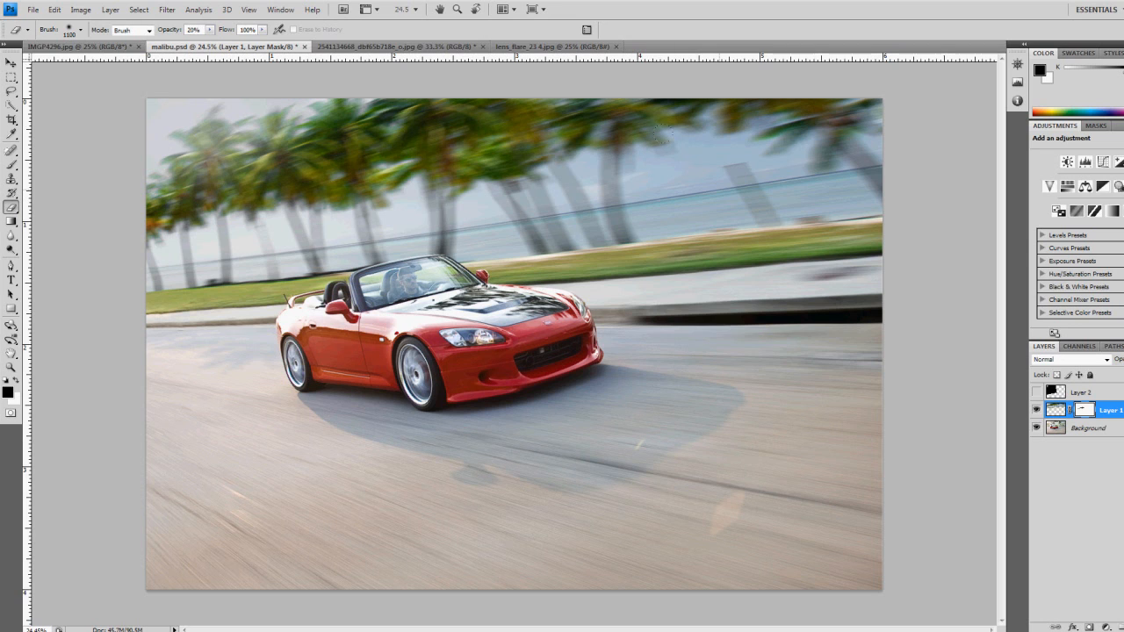
{"action": "mouse_move", "coordinate": [93, 227]}
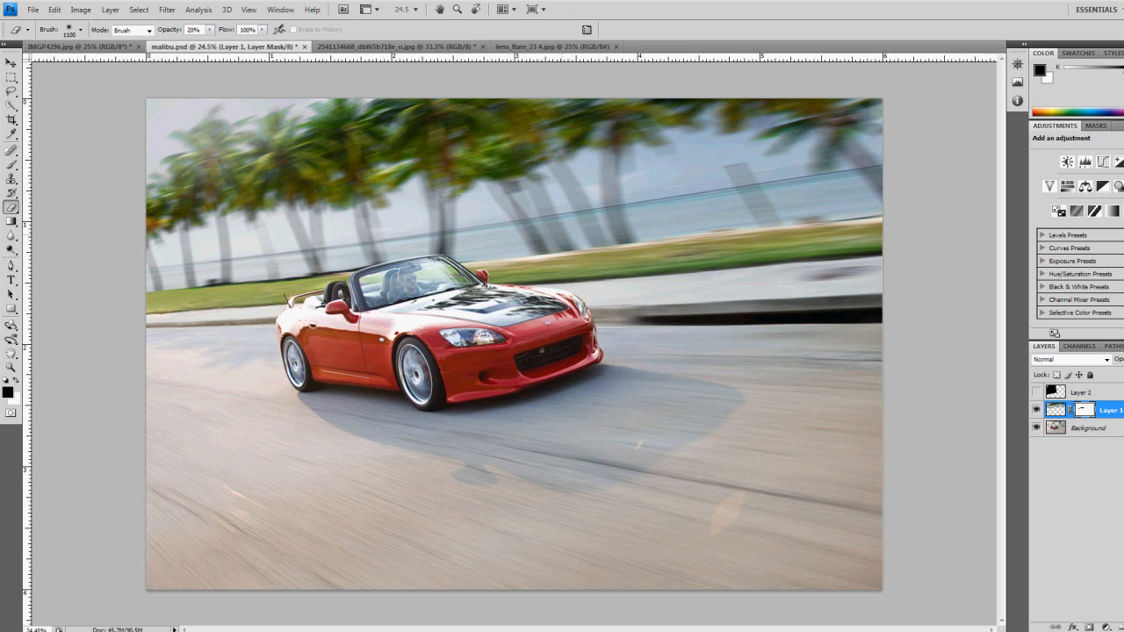
{"action": "mouse_move", "coordinate": [747, 141]}
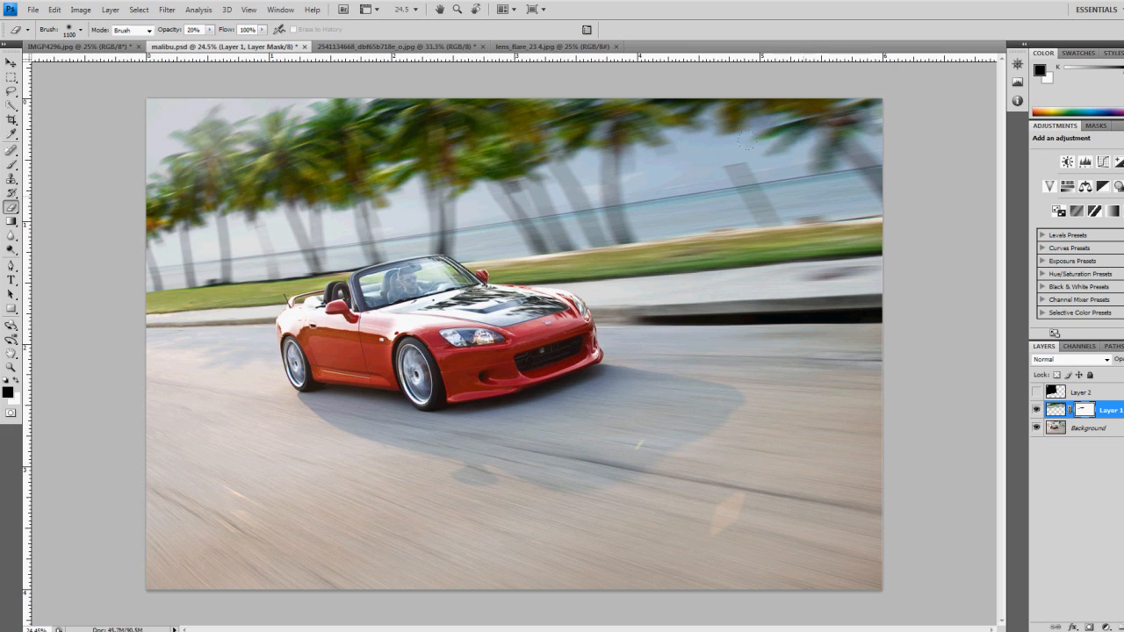
{"action": "mouse_move", "coordinate": [702, 186]}
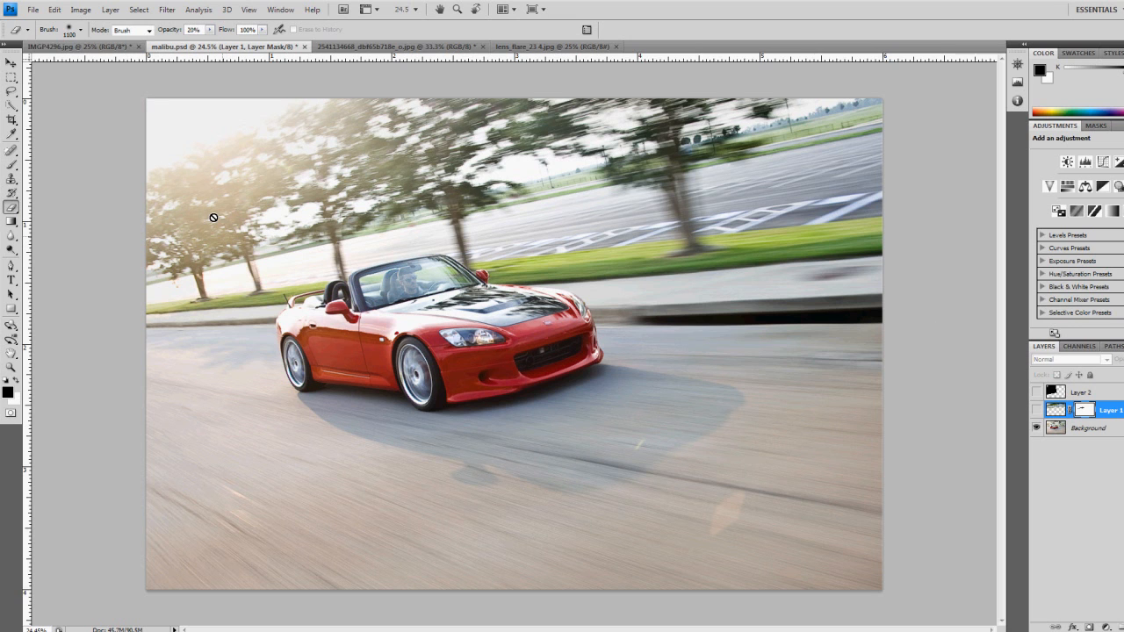
{"action": "mouse_move", "coordinate": [149, 99]}
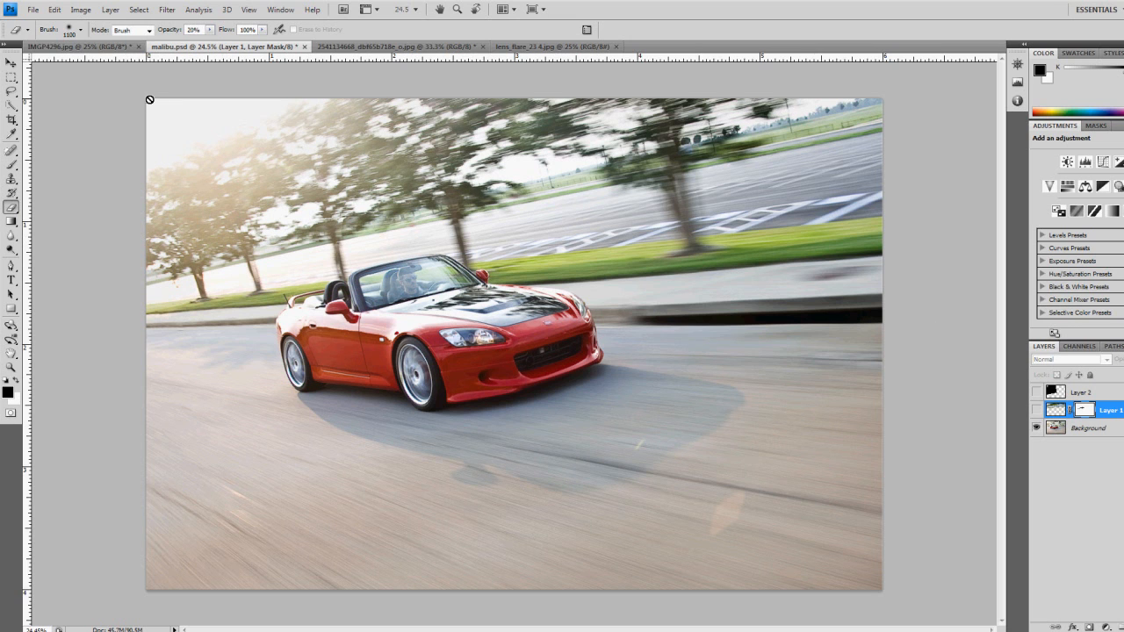
{"action": "mouse_move", "coordinate": [759, 528]}
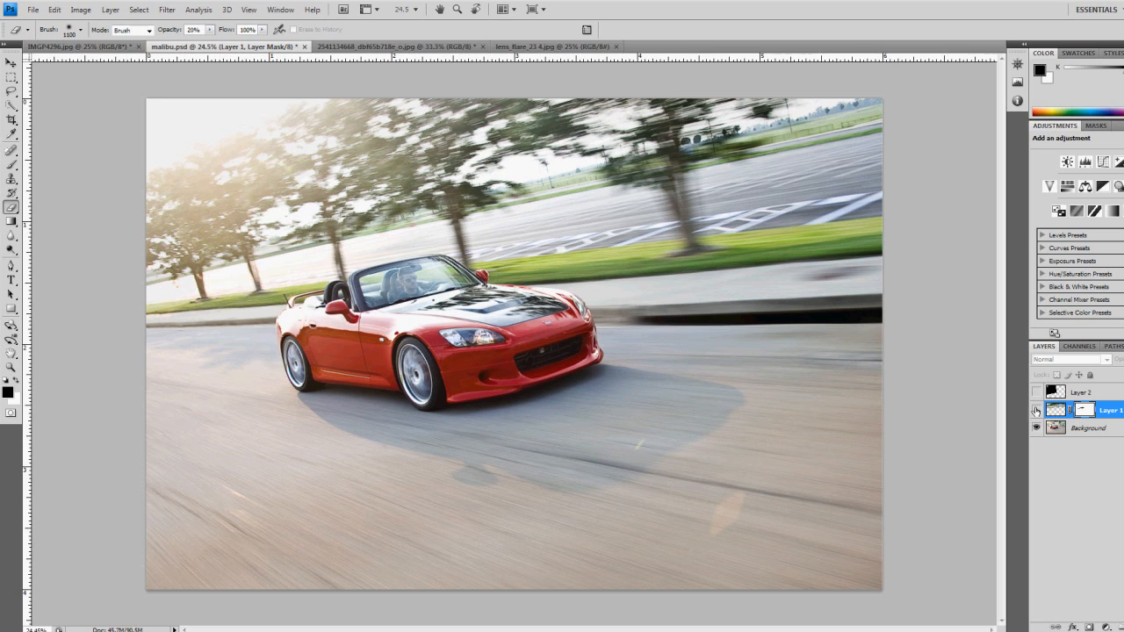
{"action": "left_click", "coordinate": [1036, 410]}
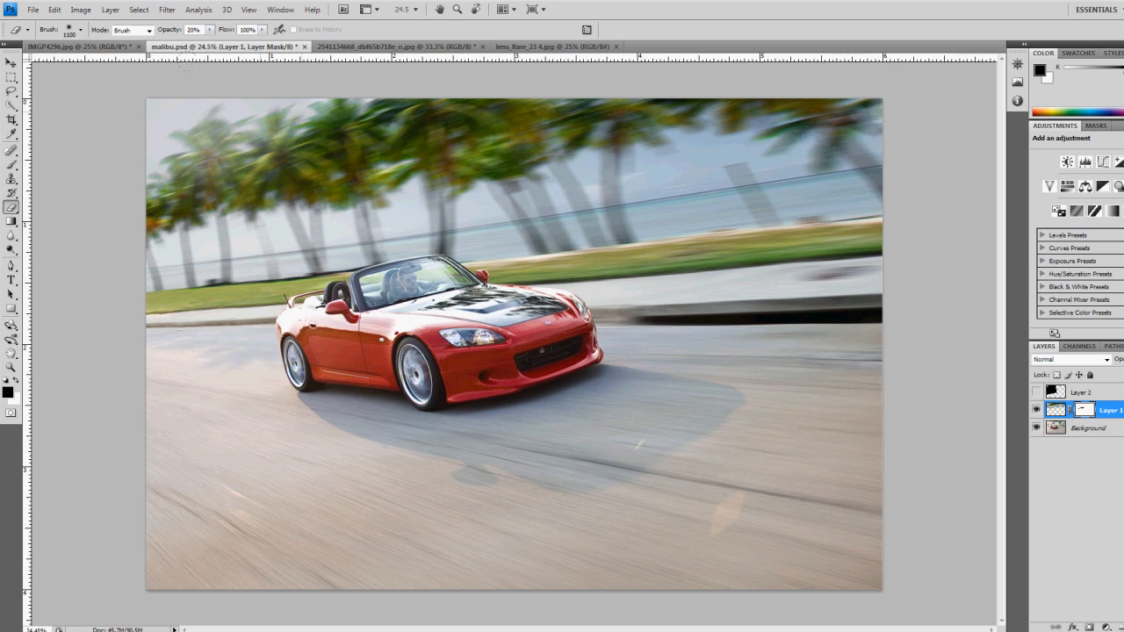
{"action": "mouse_move", "coordinate": [531, 209]}
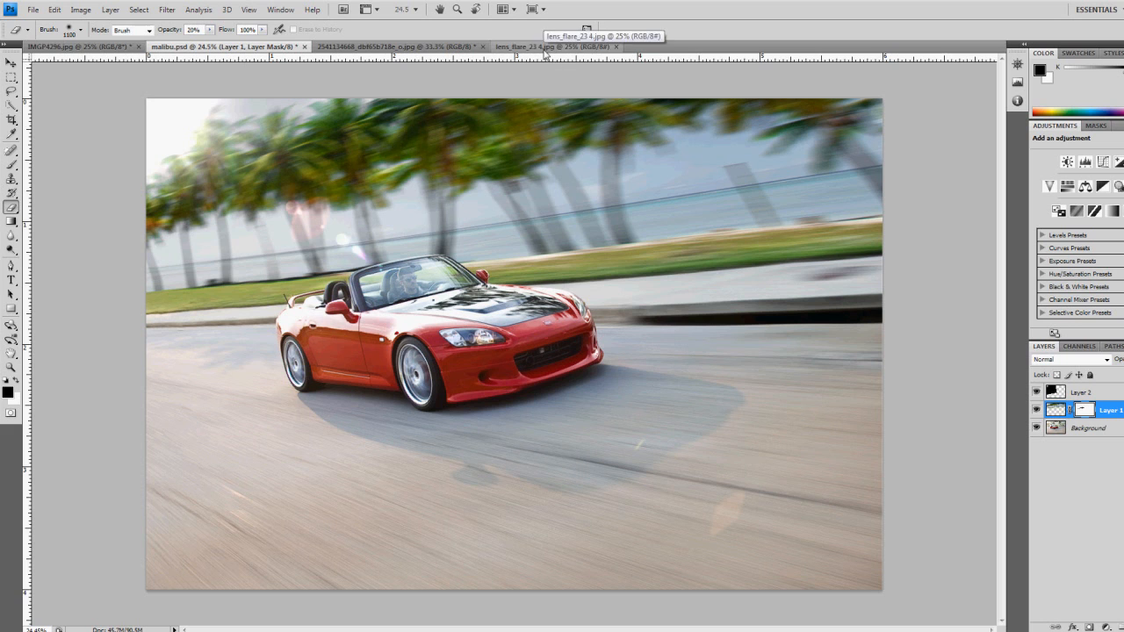
Step: Show the lens flare Layer 2 in Linear Dodge (Add) and select it
{"action": "left_click", "coordinate": [554, 47]}
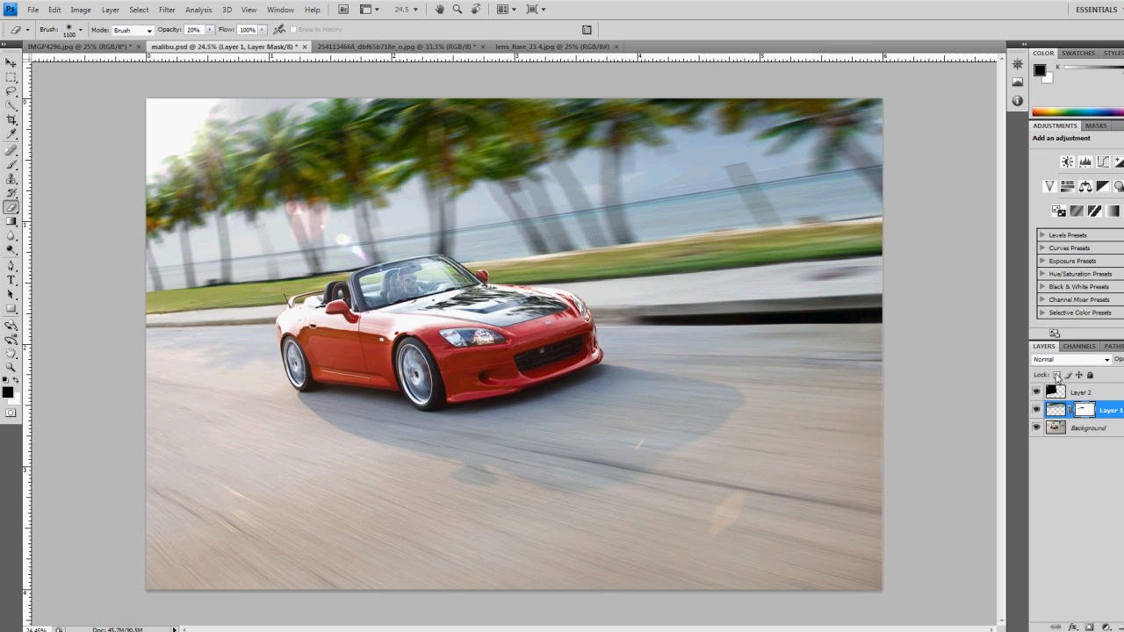
{"action": "left_click", "coordinate": [1083, 392]}
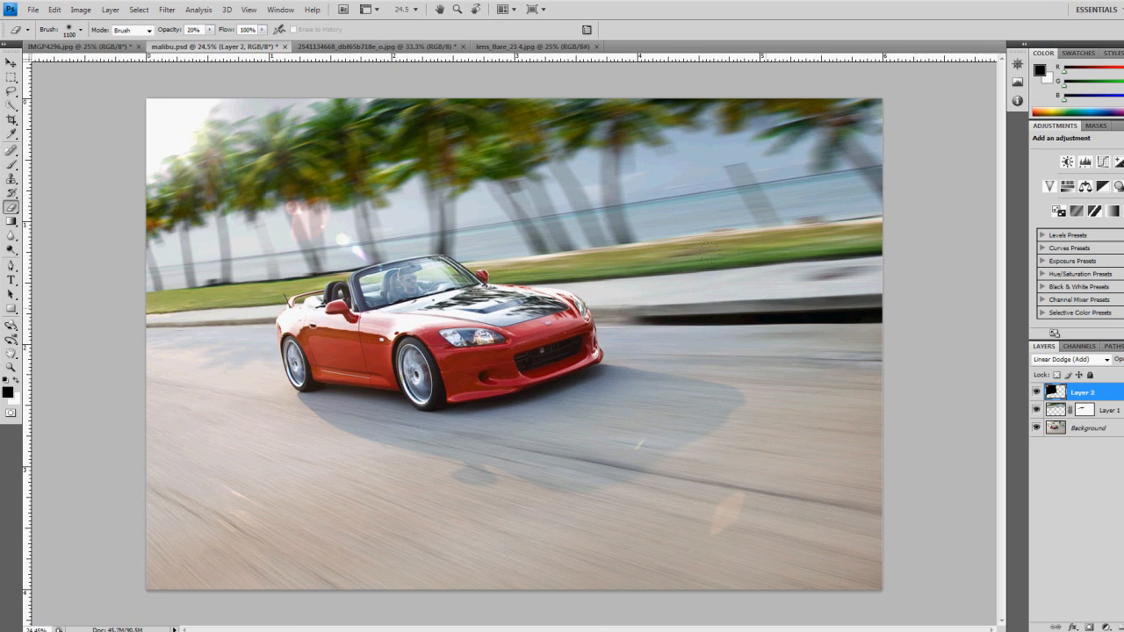
{"action": "mouse_move", "coordinate": [479, 260]}
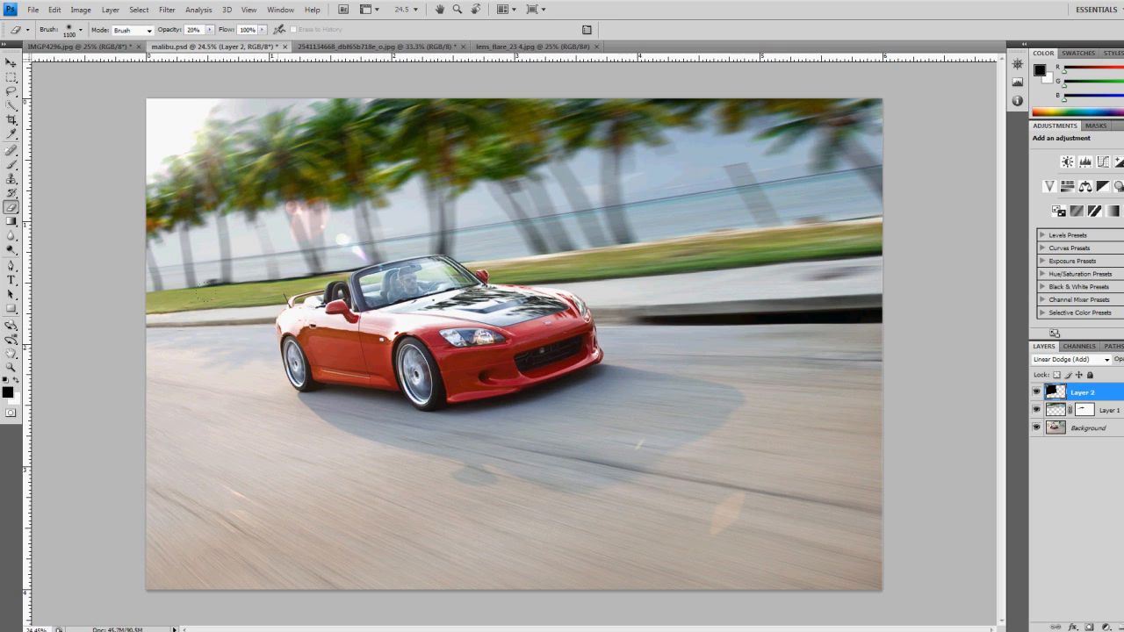
{"action": "mouse_move", "coordinate": [767, 279]}
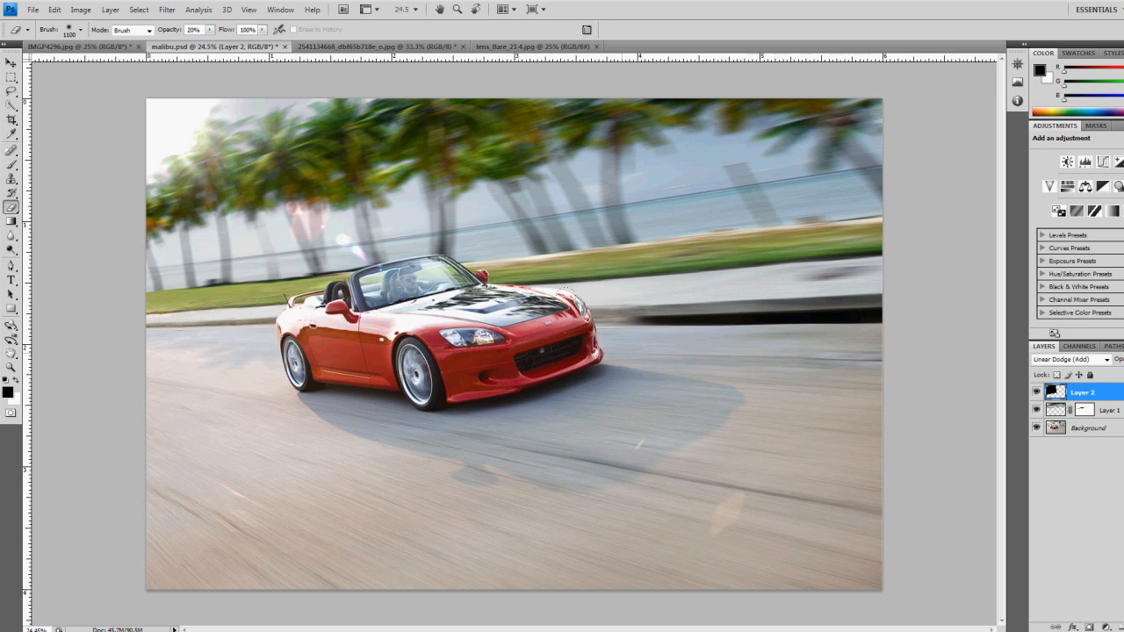
{"action": "mouse_move", "coordinate": [520, 255]}
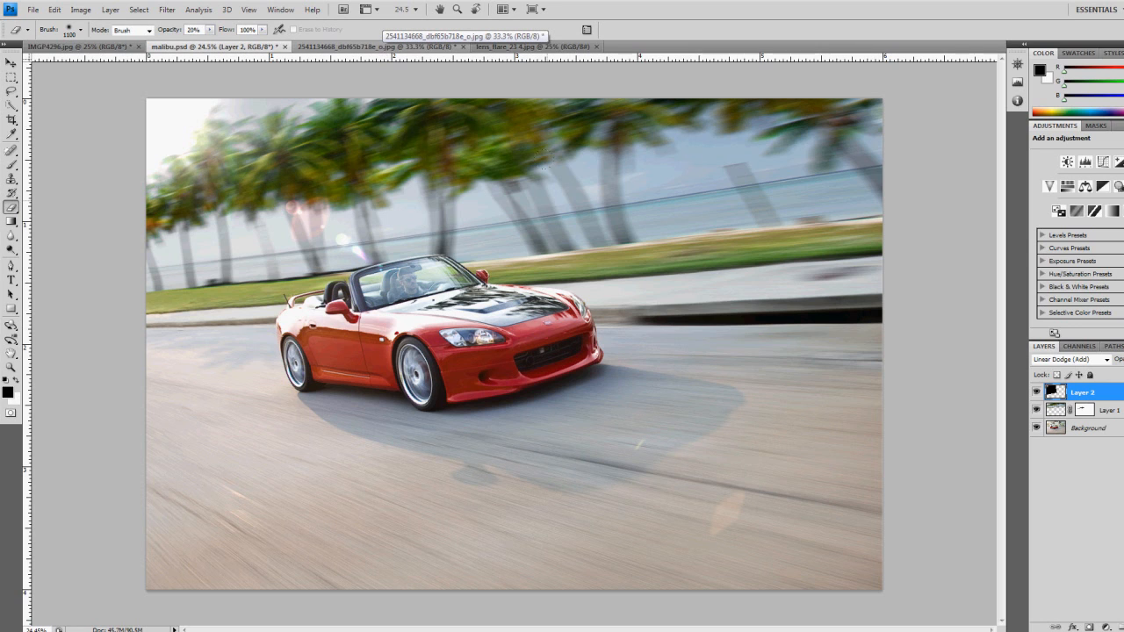
{"action": "mouse_move", "coordinate": [104, 117]}
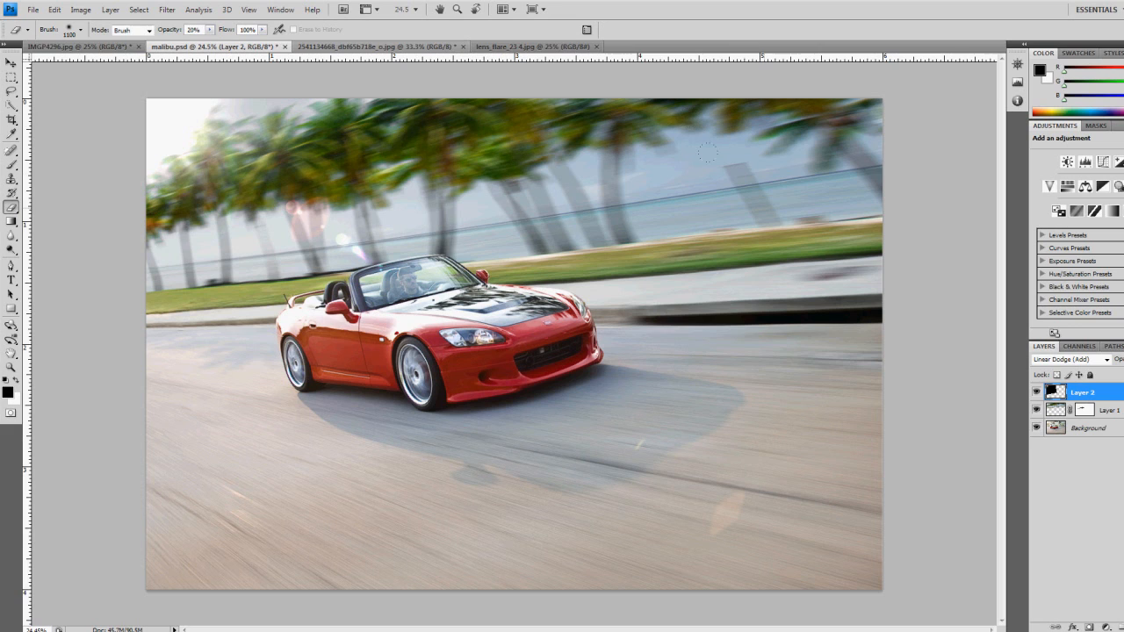
{"action": "mouse_move", "coordinate": [553, 144]}
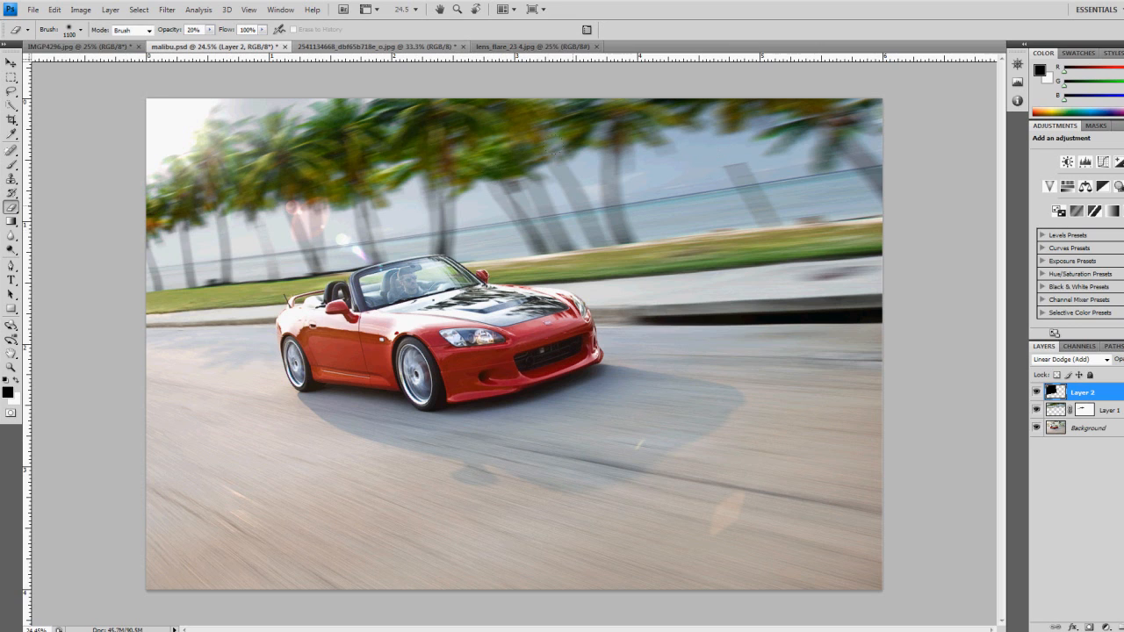